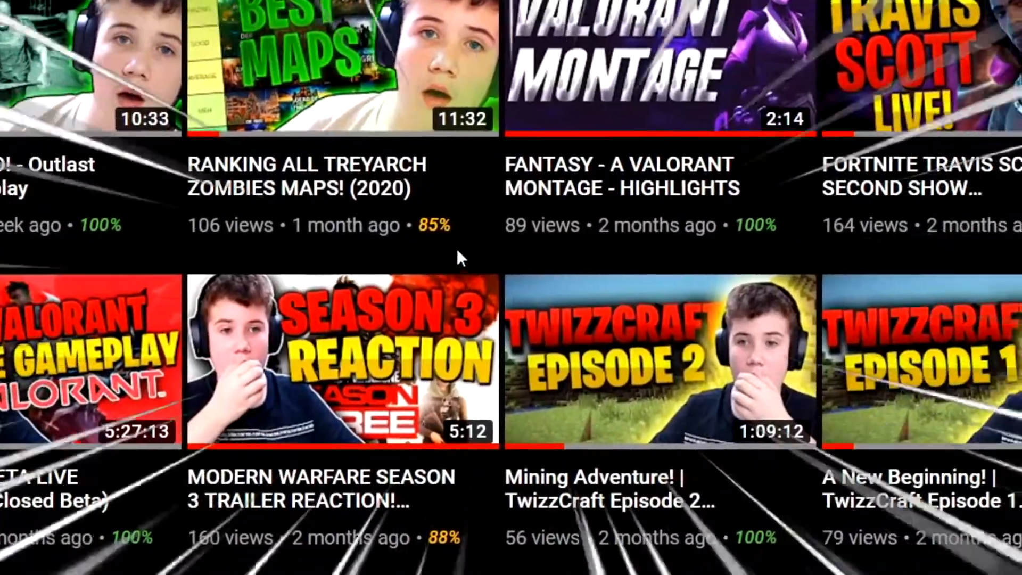
Step: In File > New, enter 72×72 px at 72 ppi and name it 'Test Sub Badge'
scroll(right, 3)
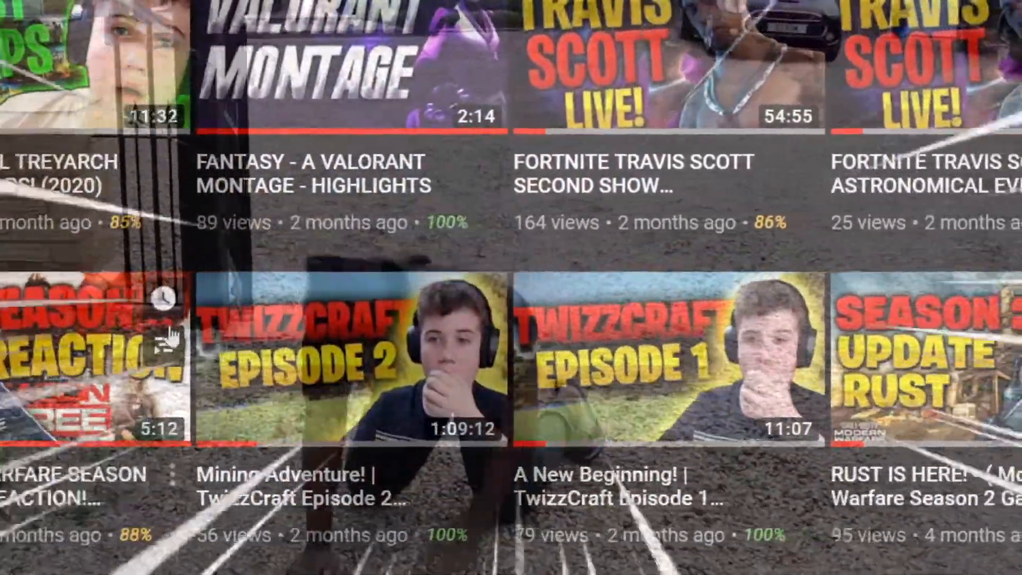
scroll(down, 3)
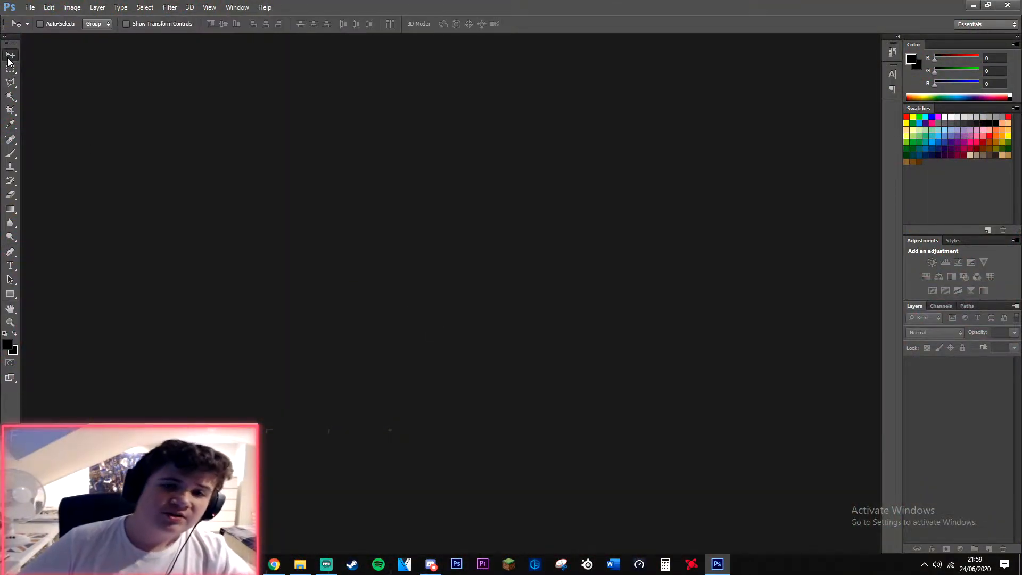
mouse_move(10, 56)
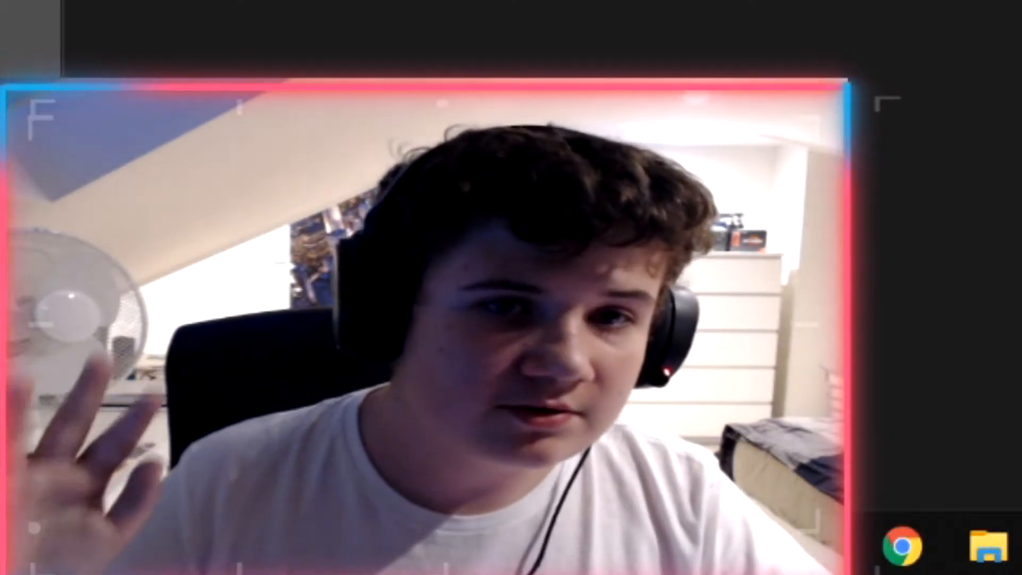
click(716, 564)
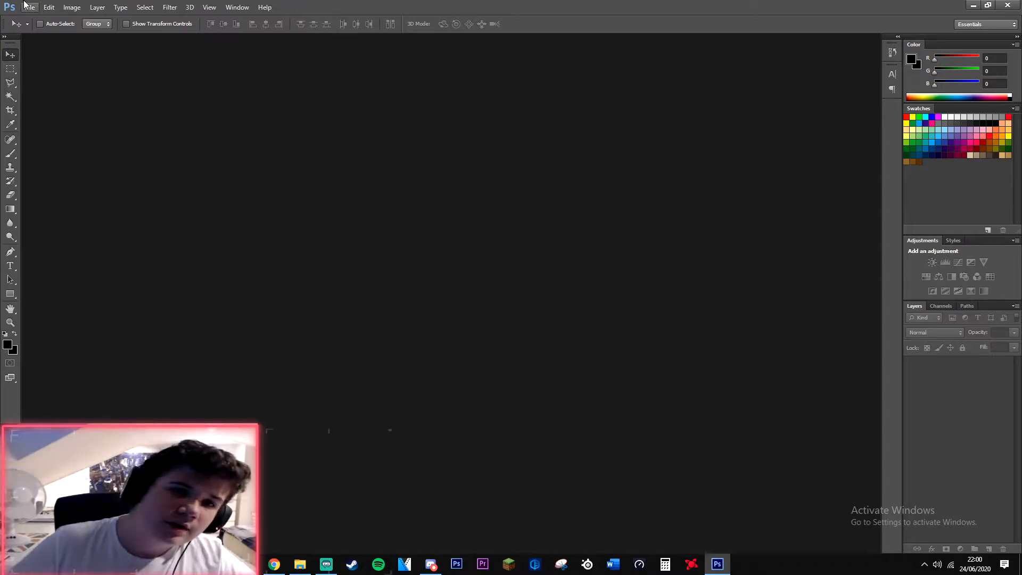
click(29, 6)
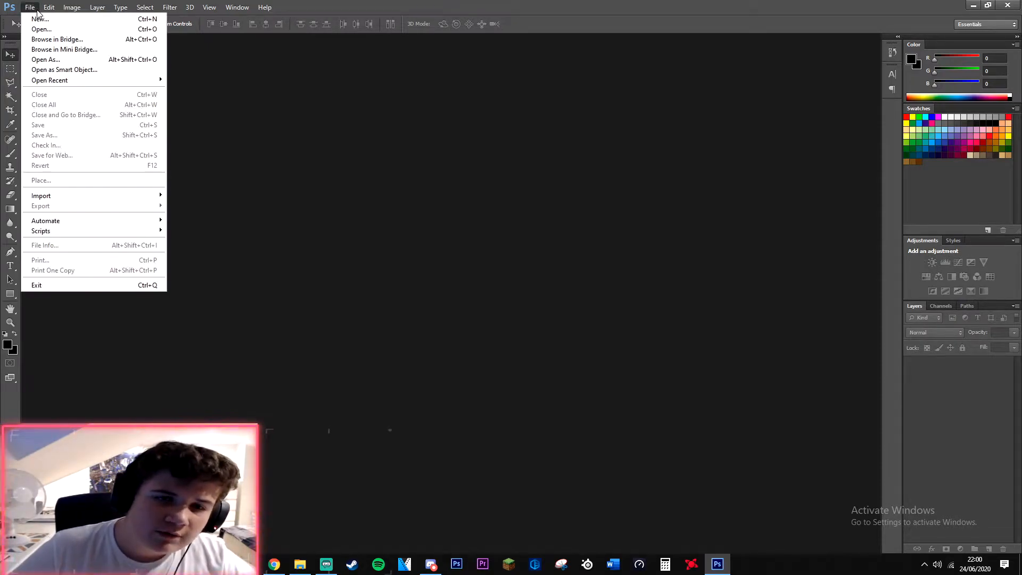
mouse_move(39, 19)
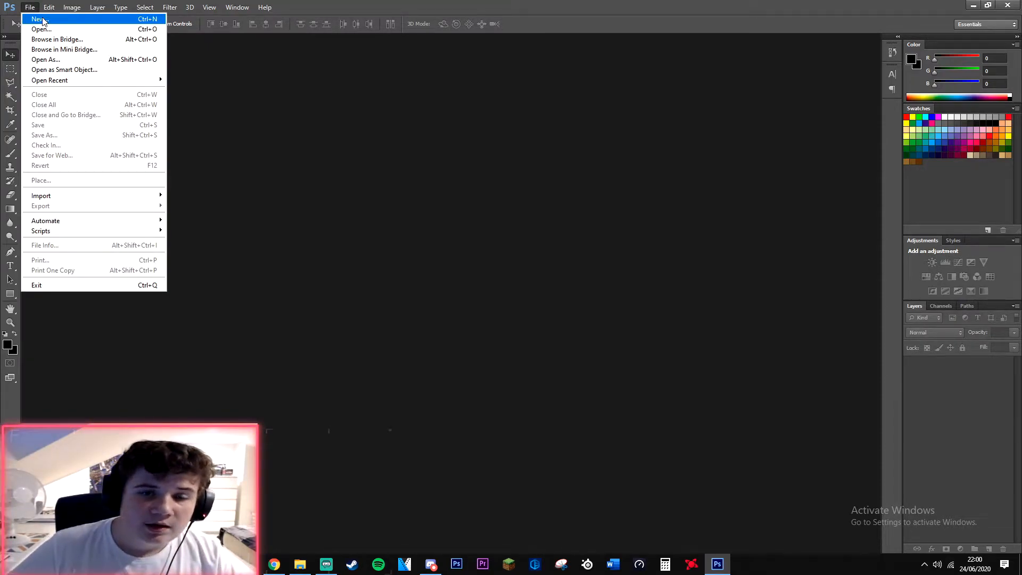
click(38, 19)
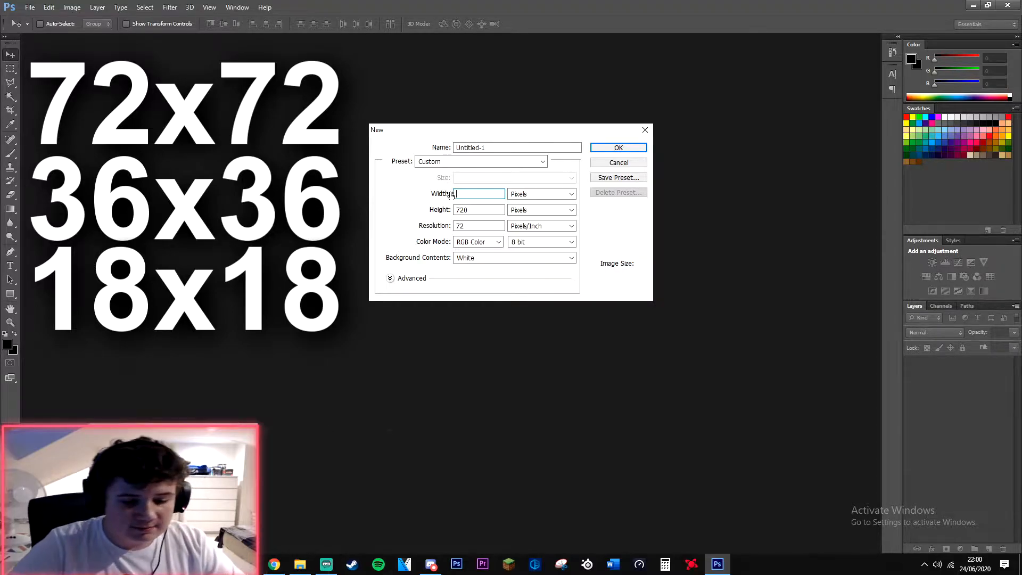
text(71)
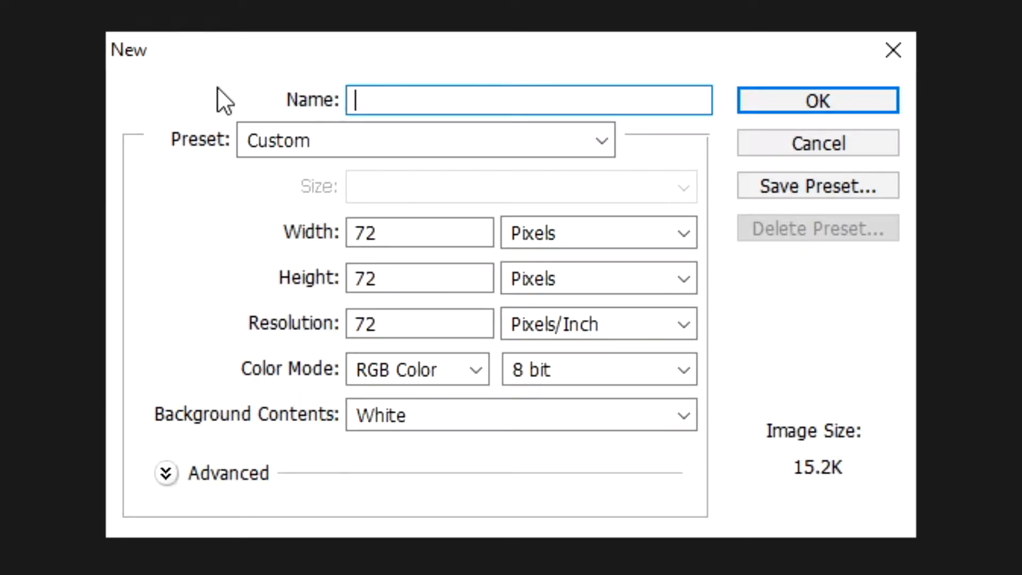
mouse_move(433, 137)
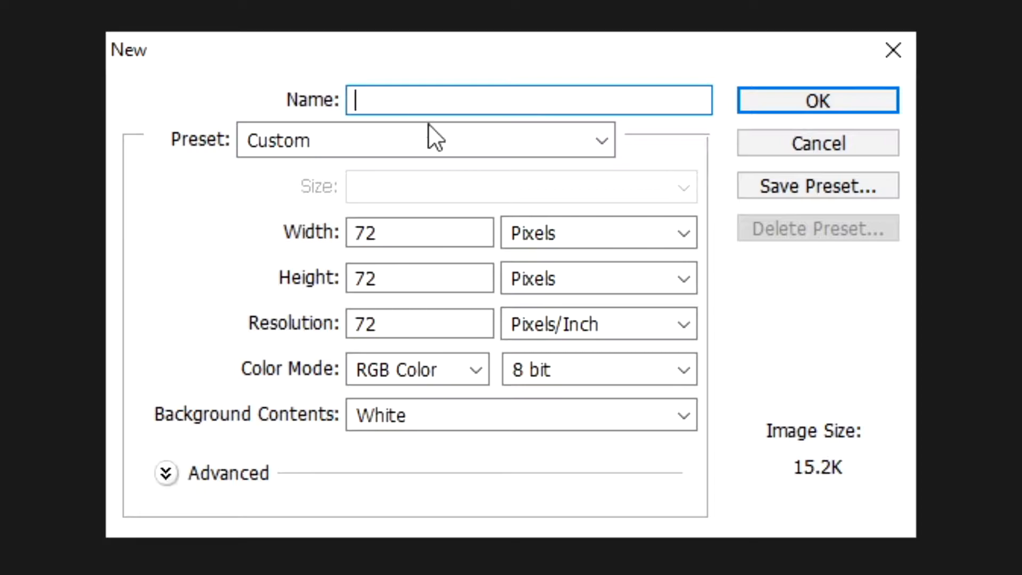
mouse_move(368, 440)
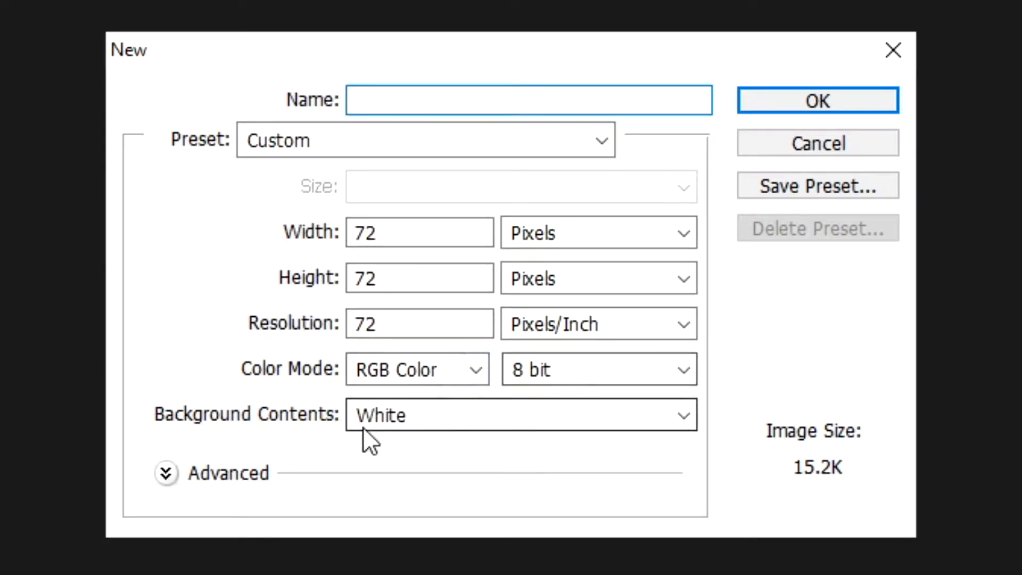
mouse_move(436, 323)
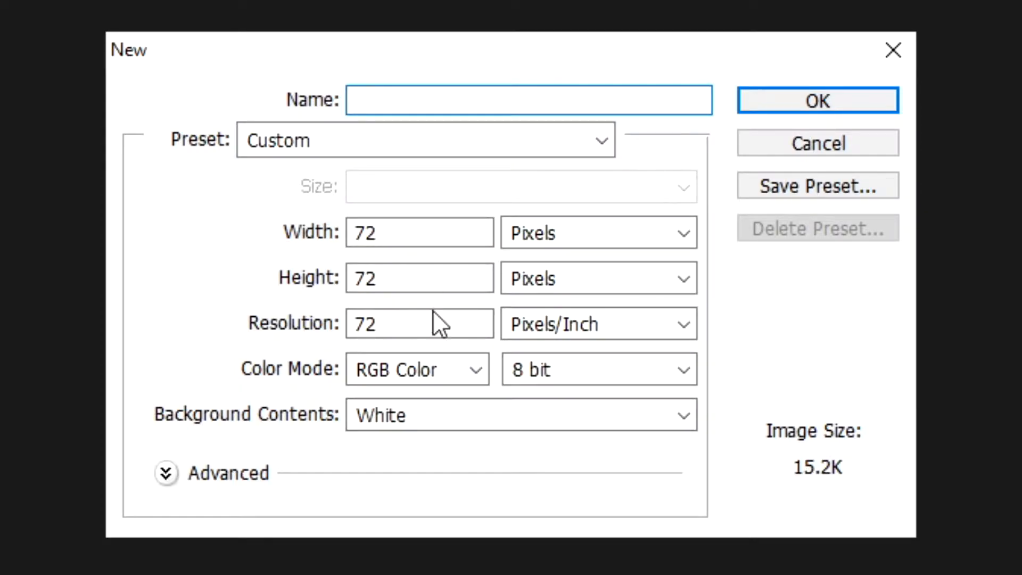
click(528, 100)
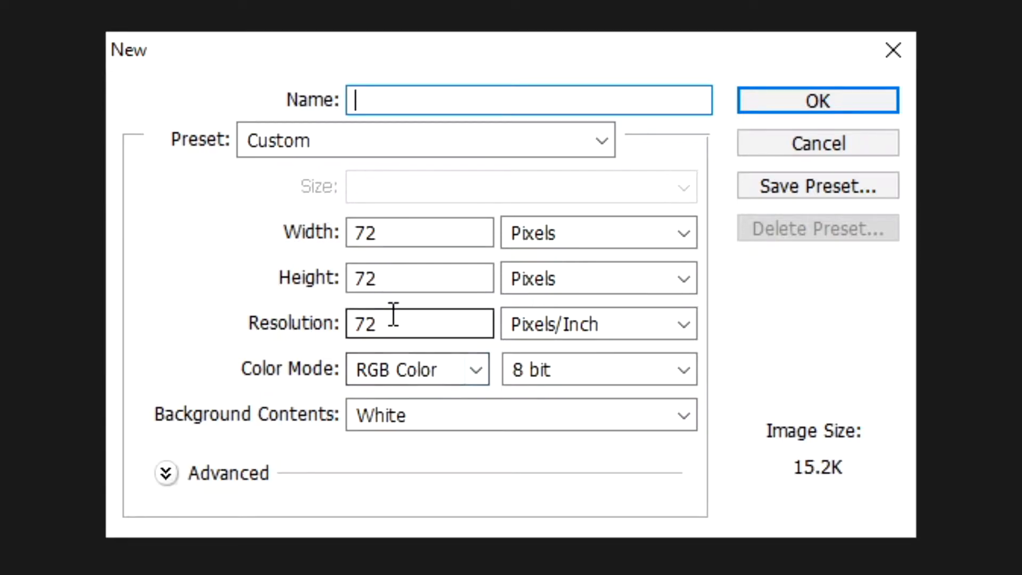
mouse_move(319, 352)
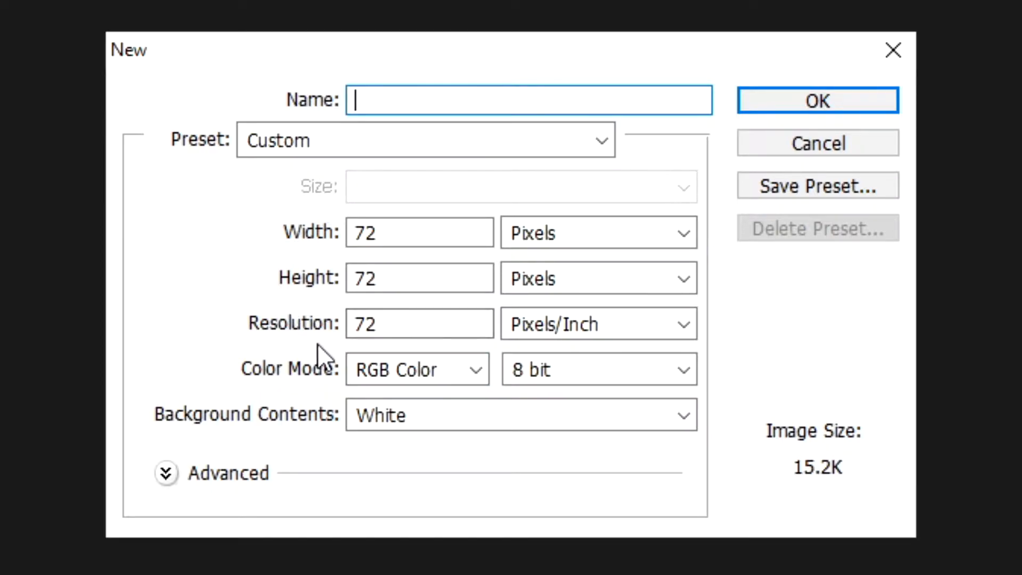
mouse_move(525, 448)
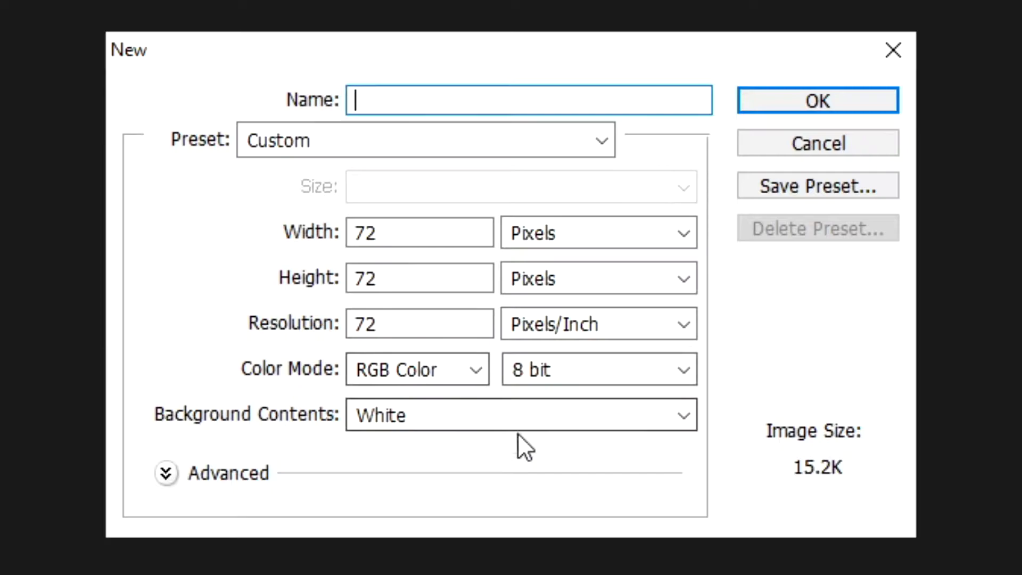
click(683, 369)
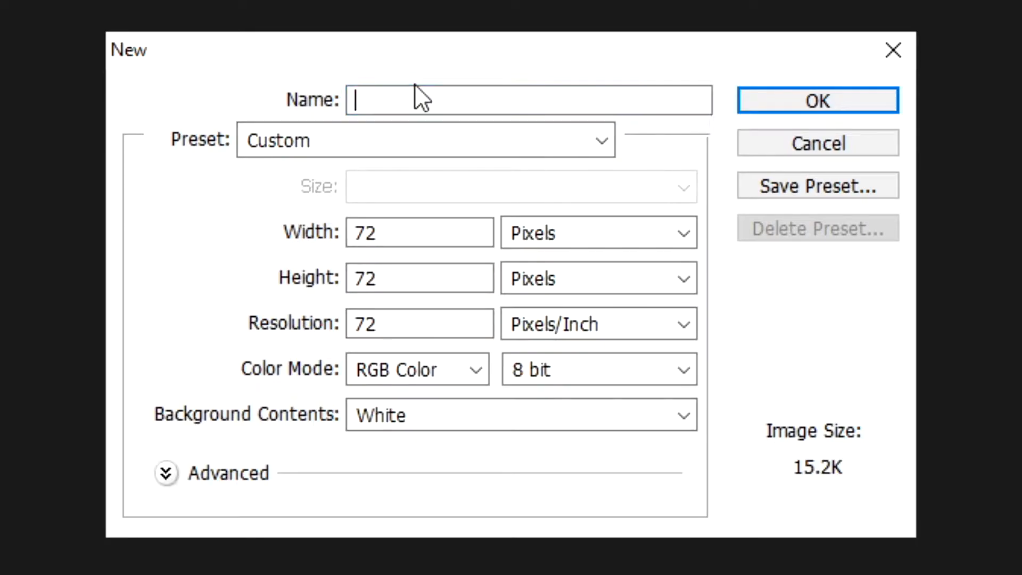
text(S)
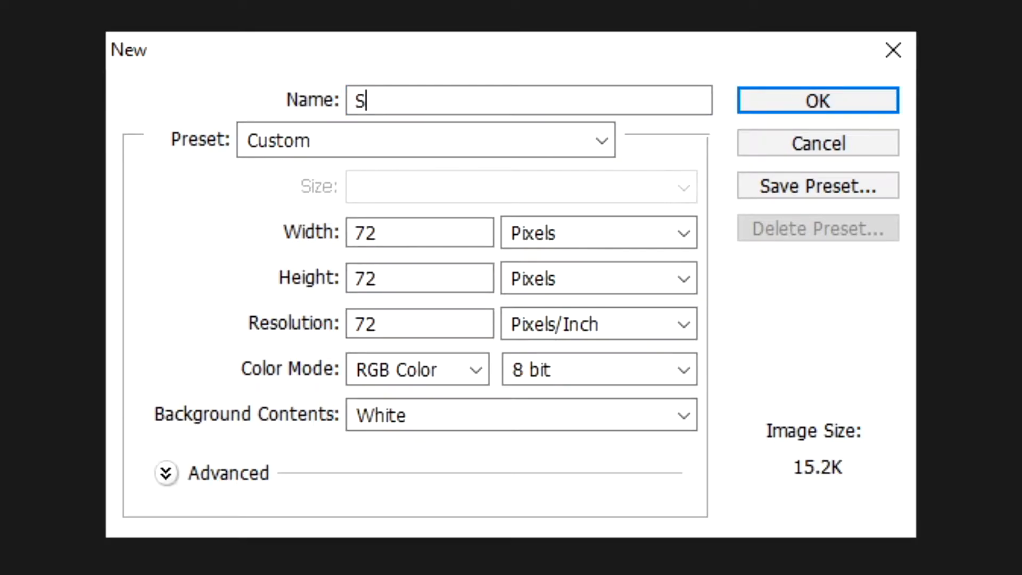
key(Backspace)
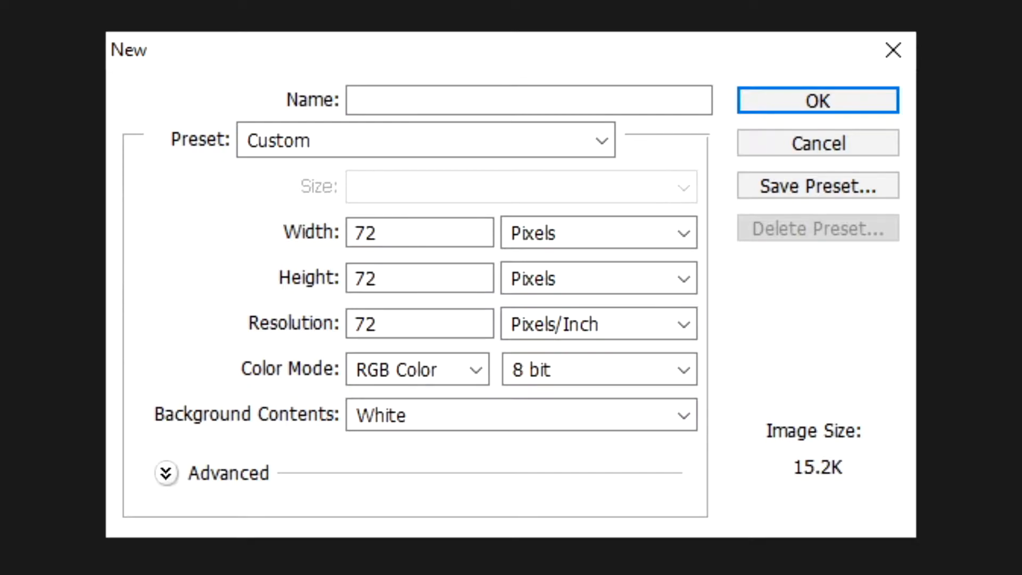
text(Tets)
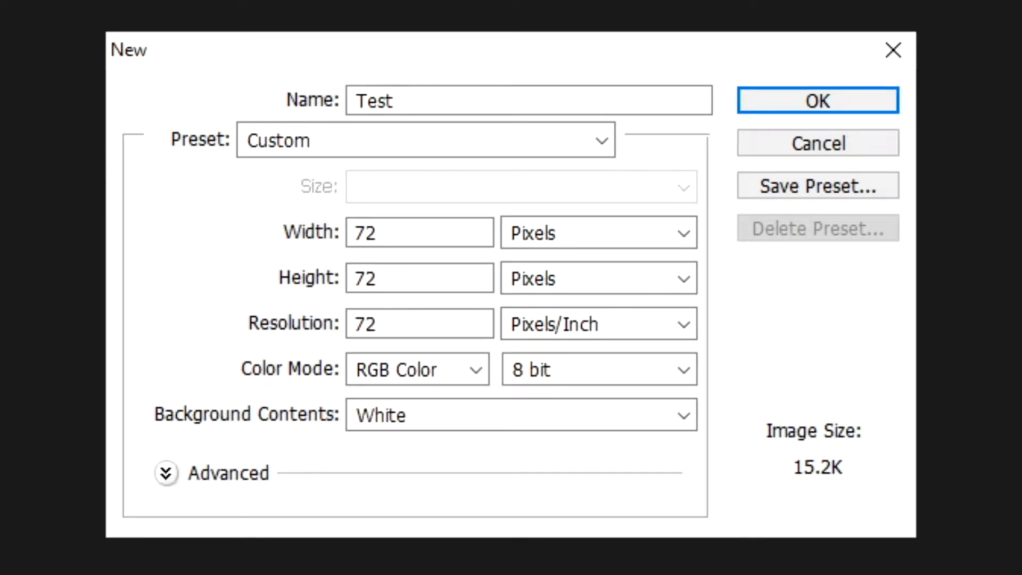
text(Sub Badge)
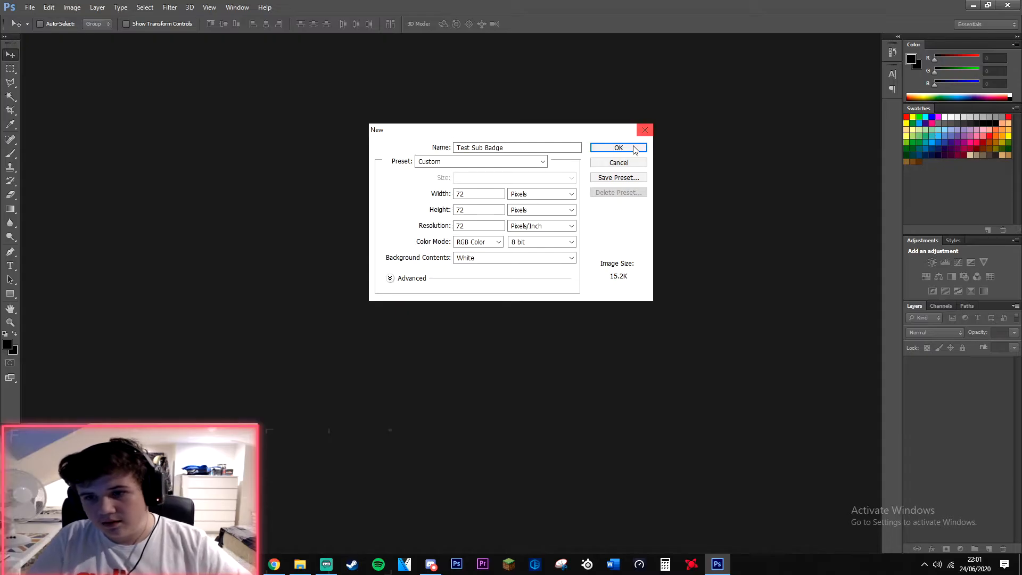
Step: Confirm the new document, convert Background into Layer 0, and zoom in on the canvas
click(618, 147)
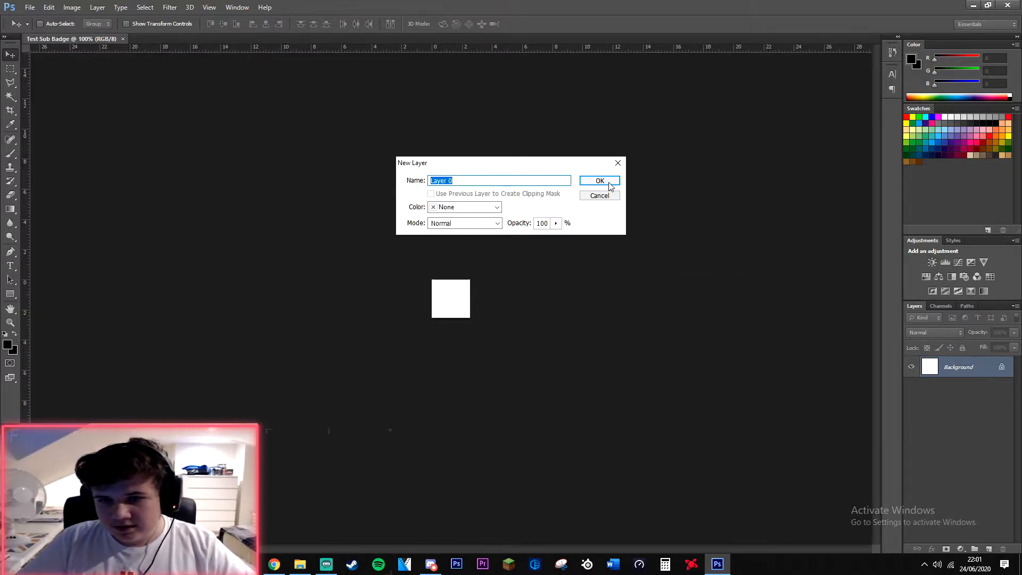
click(598, 181)
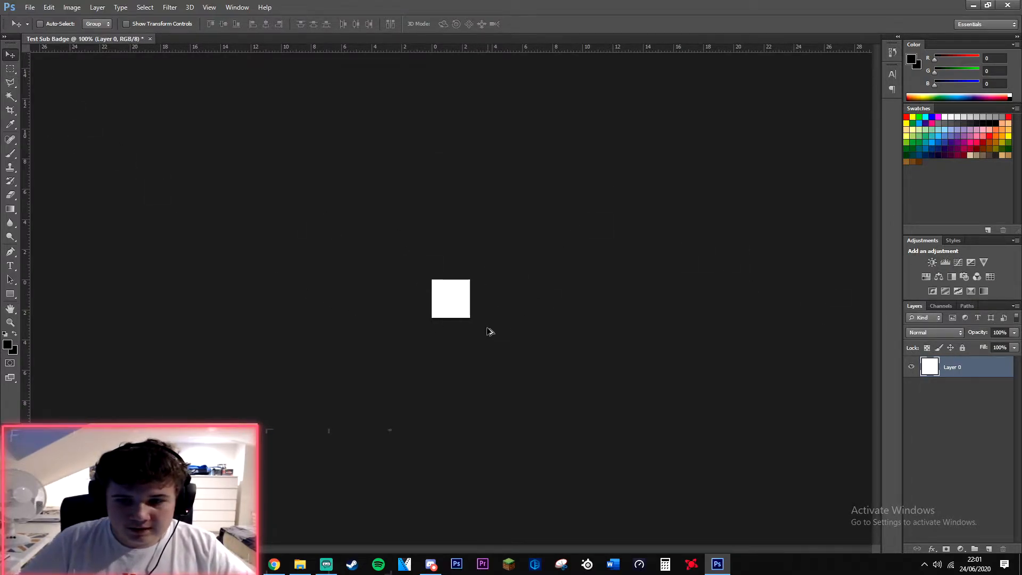
mouse_move(602, 355)
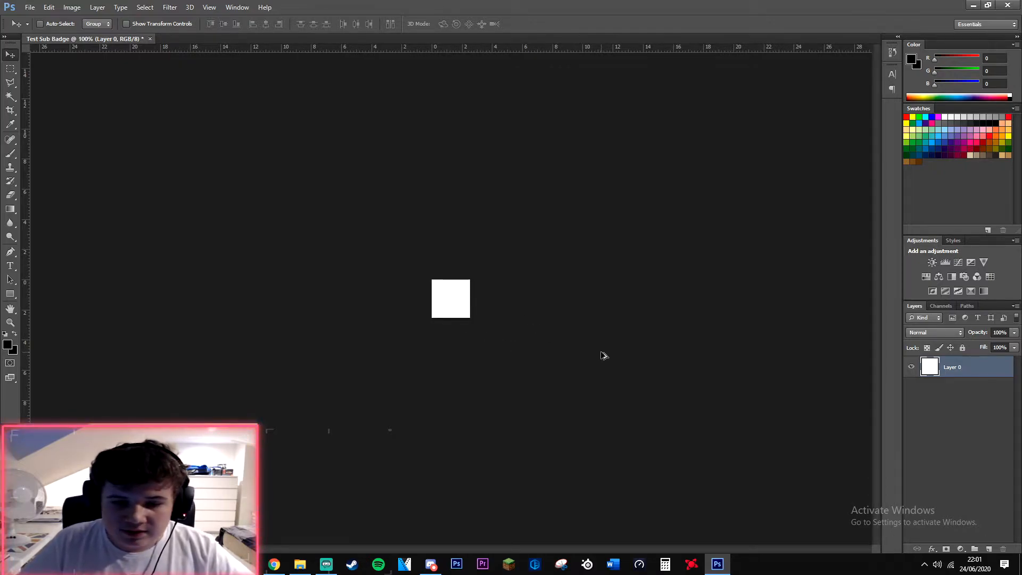
scroll(up, 3)
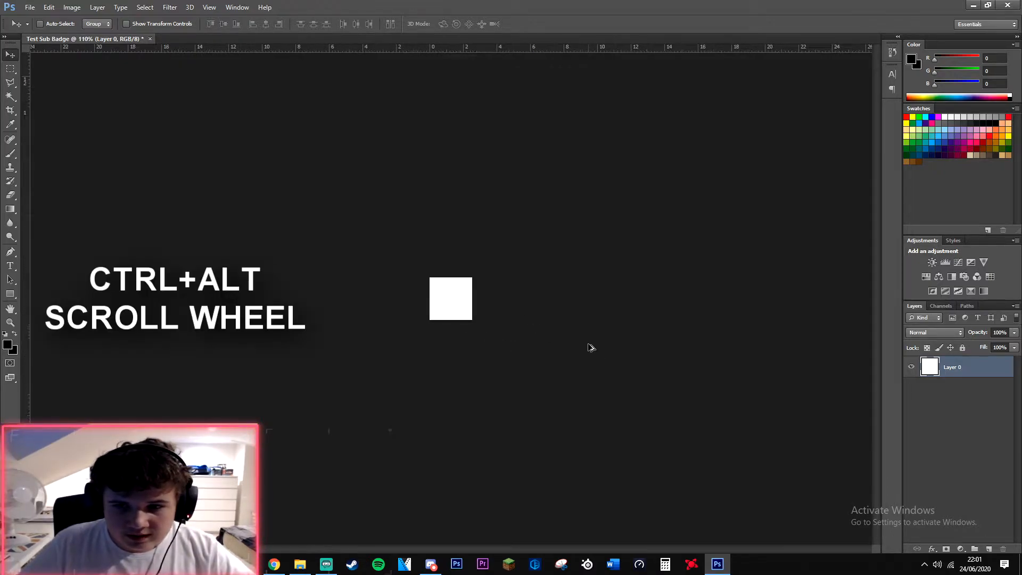
scroll(up, 3)
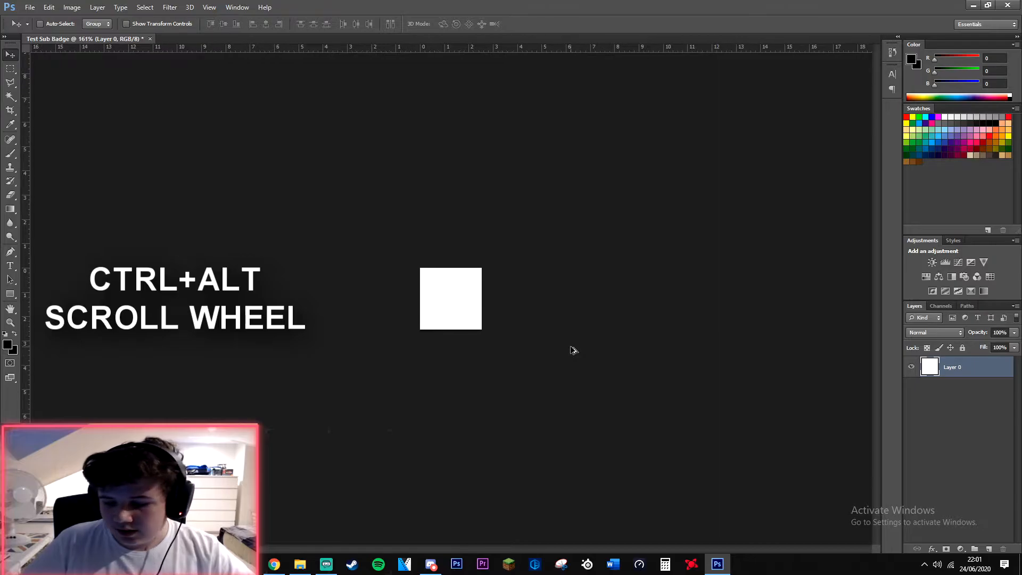
scroll(up, 3)
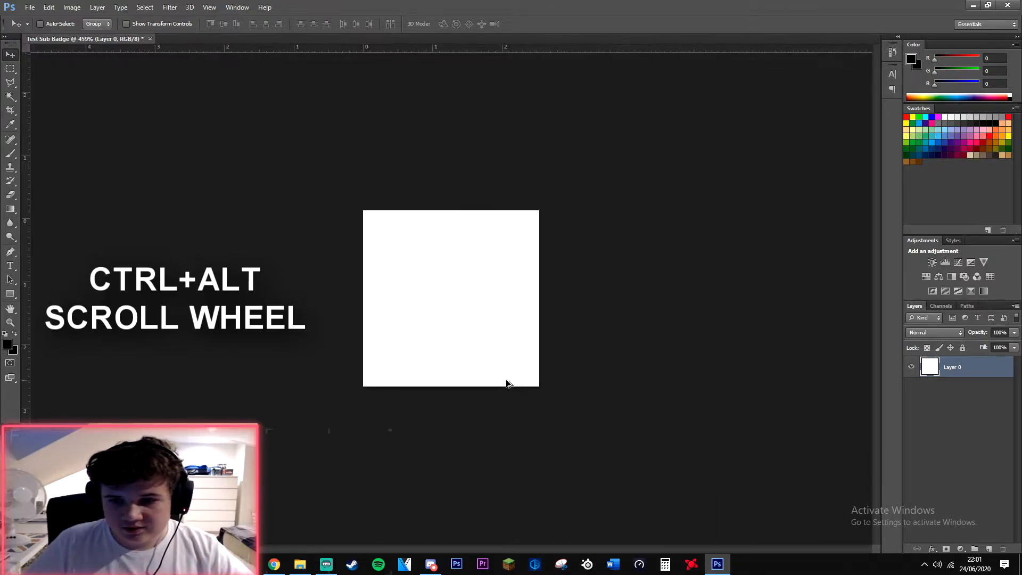
scroll(up, 3)
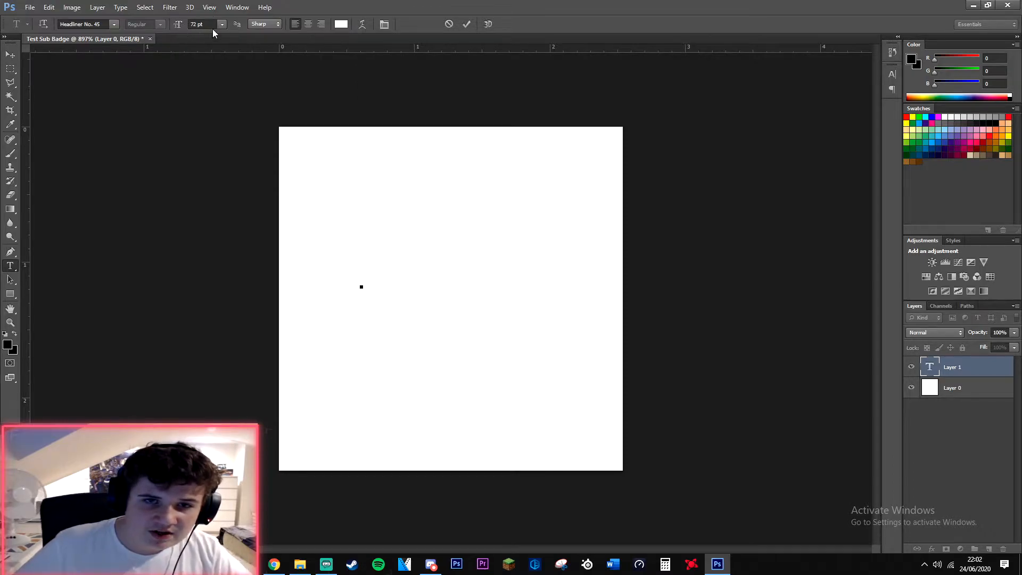
Step: Set black text in the Commando font, type T on the canvas, and commit it
click(361, 287)
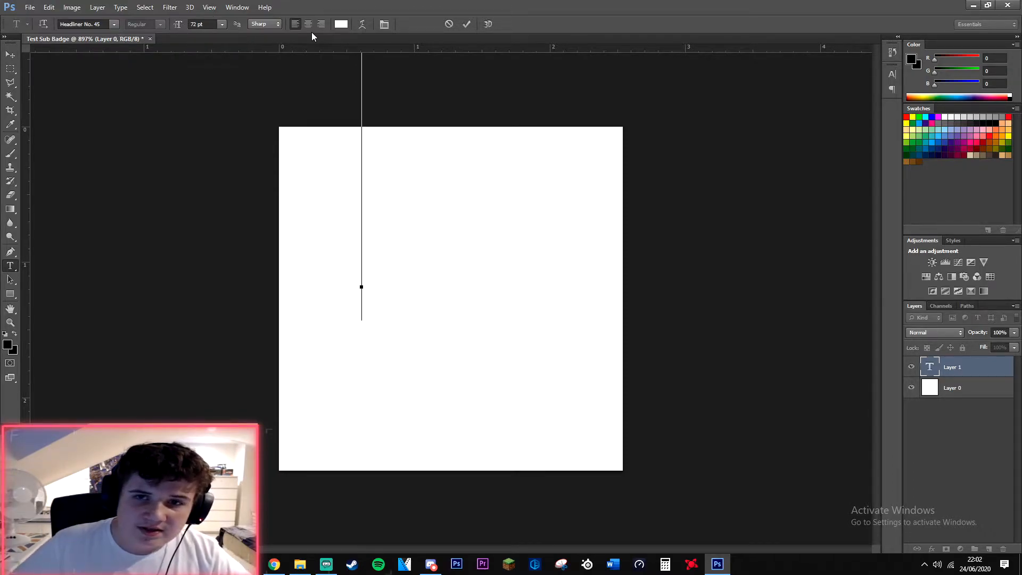
click(342, 24)
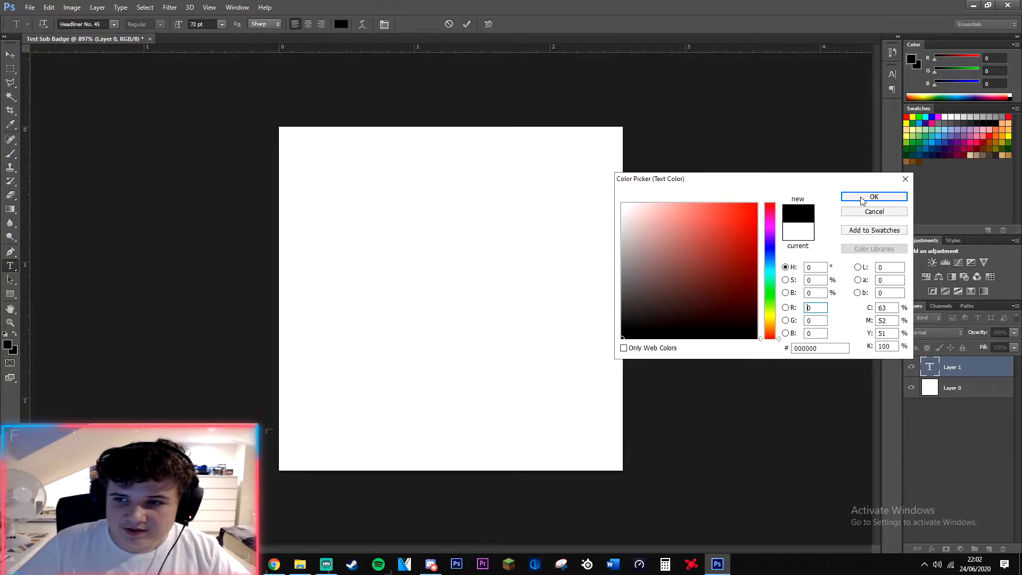
click(874, 197)
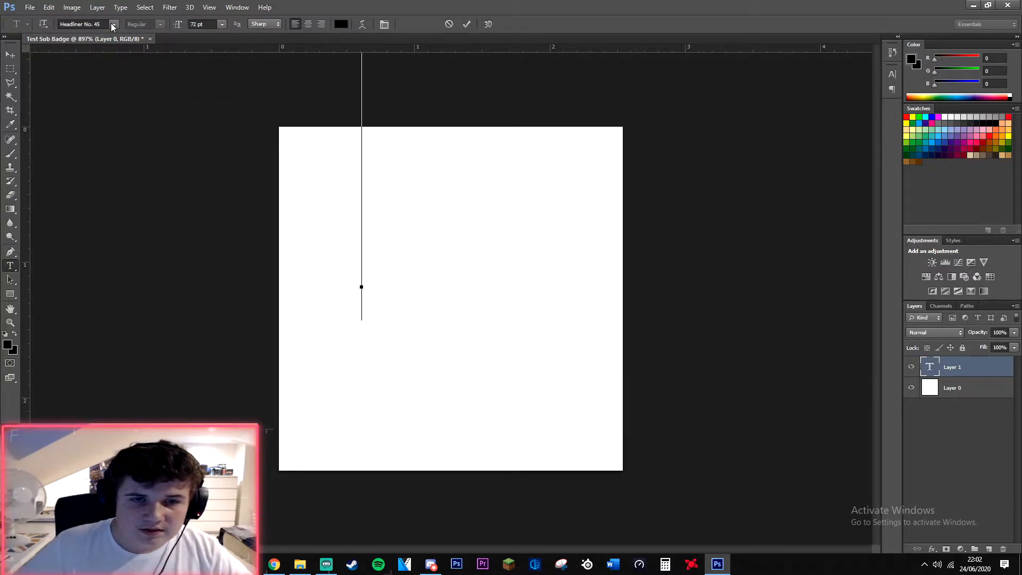
click(113, 24)
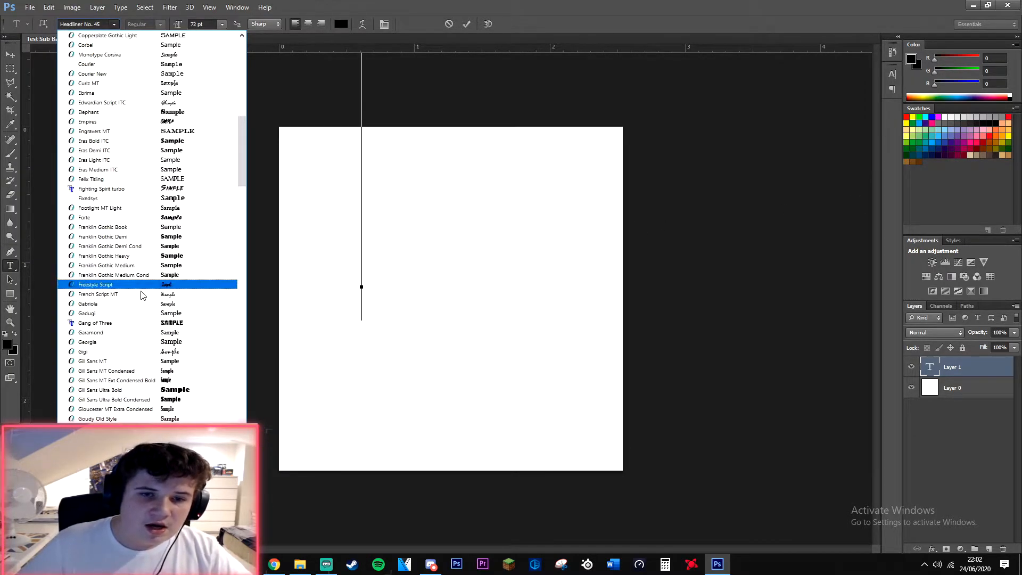
scroll(up, 3)
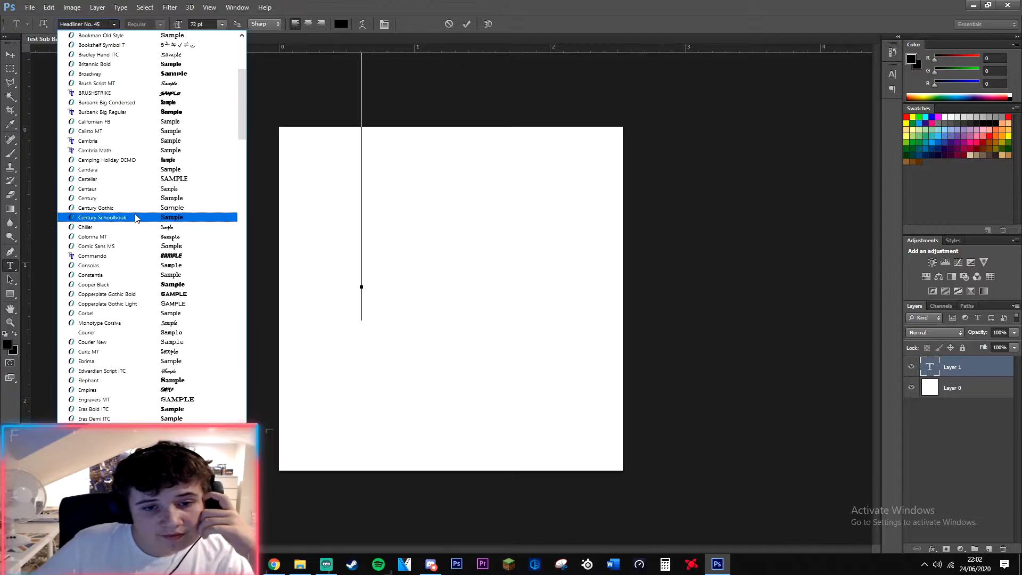
click(93, 255)
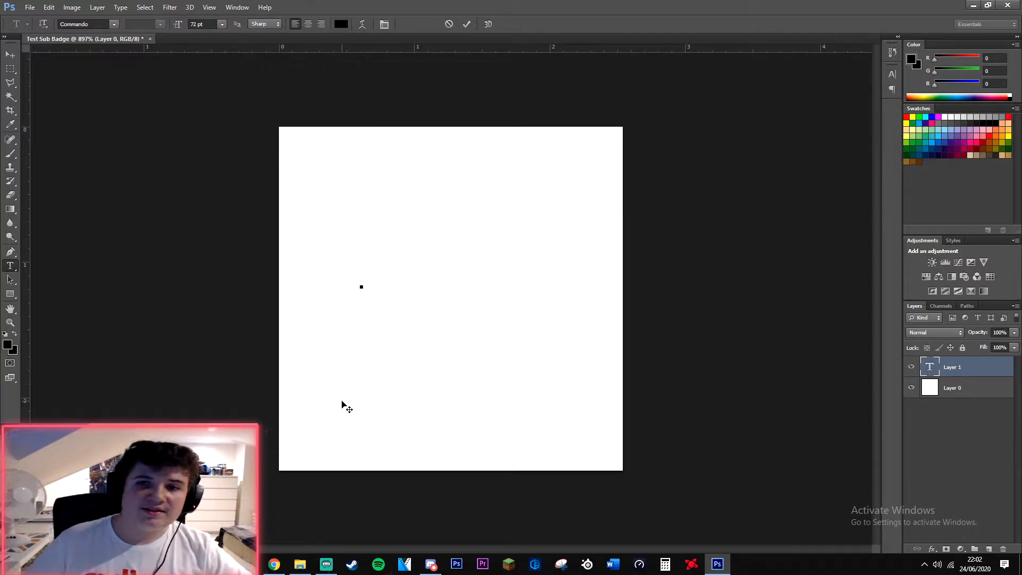
click(361, 287)
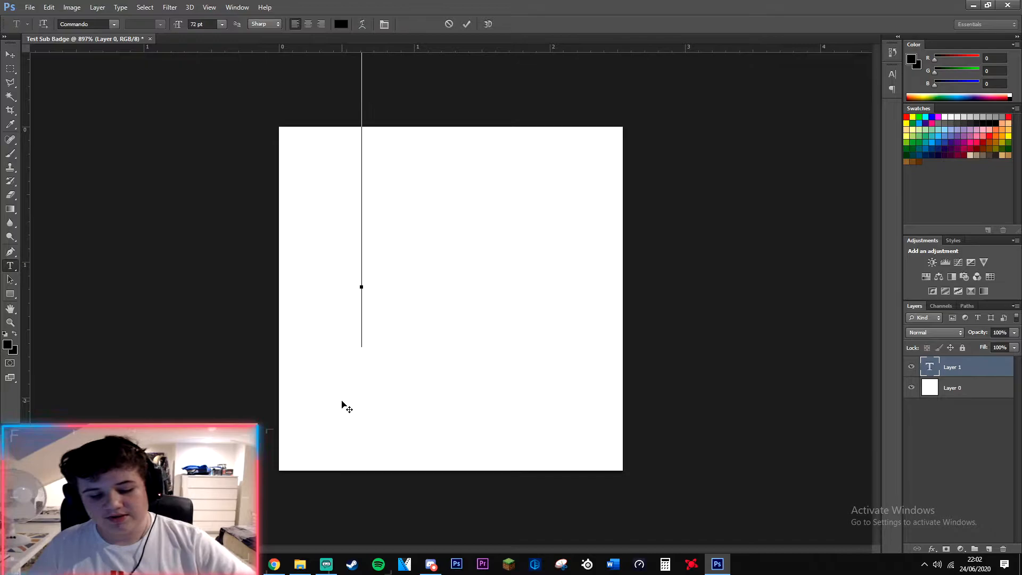
text(1)
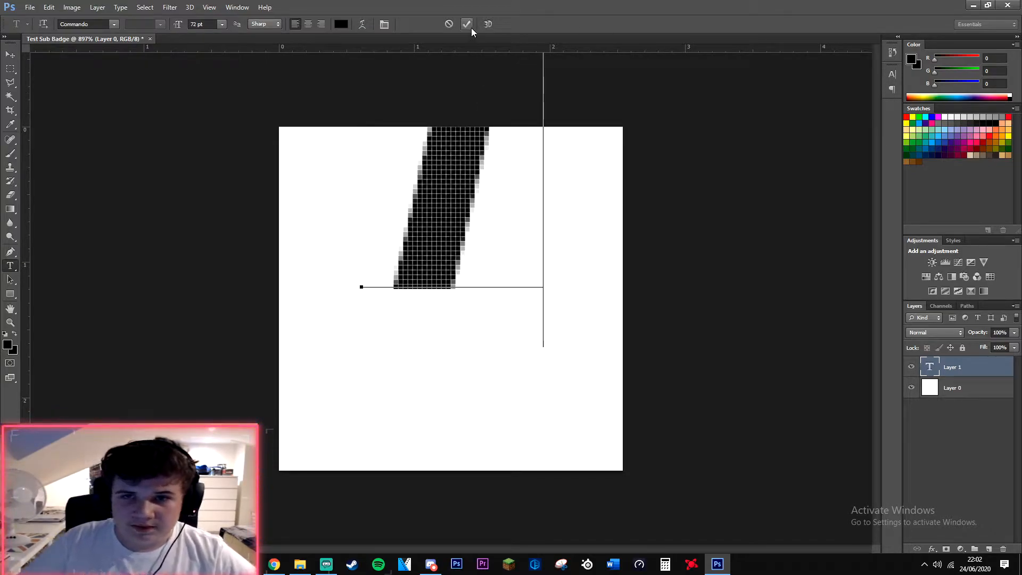
click(467, 24)
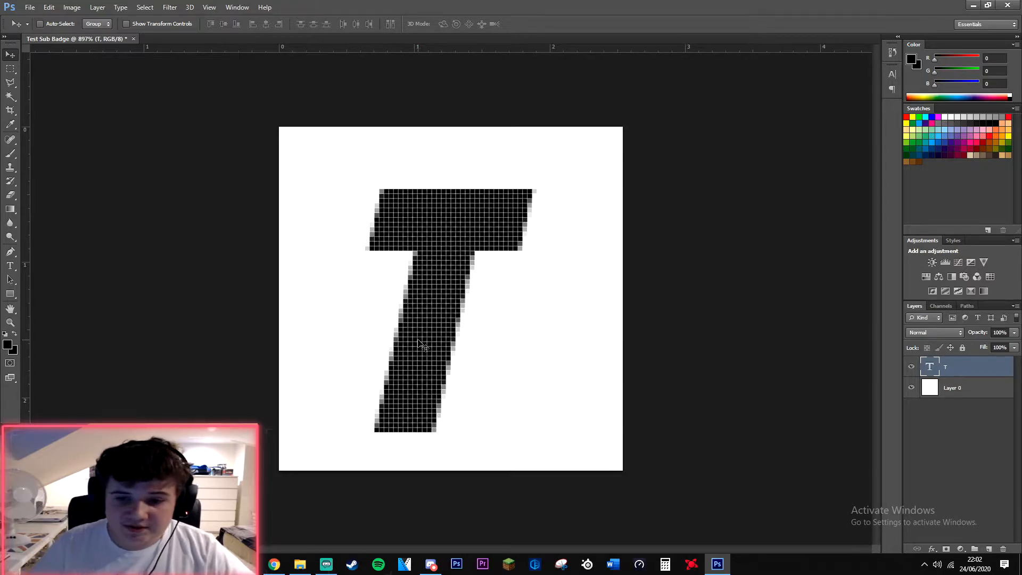
Step: Keep the T at 72 pt and free-transform it to about 129% × 130%
scroll(down, 3)
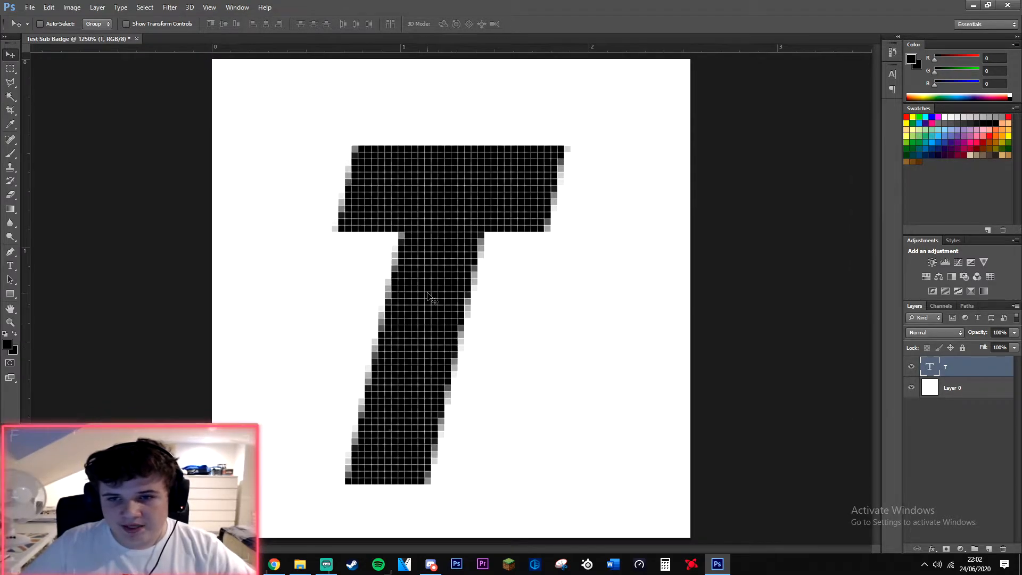
scroll(down, 3)
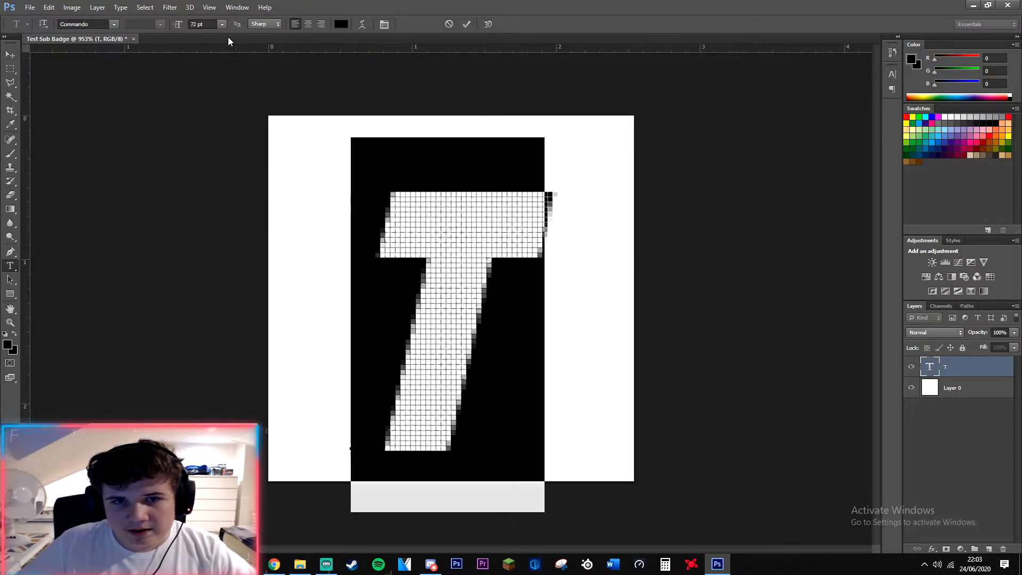
click(222, 24)
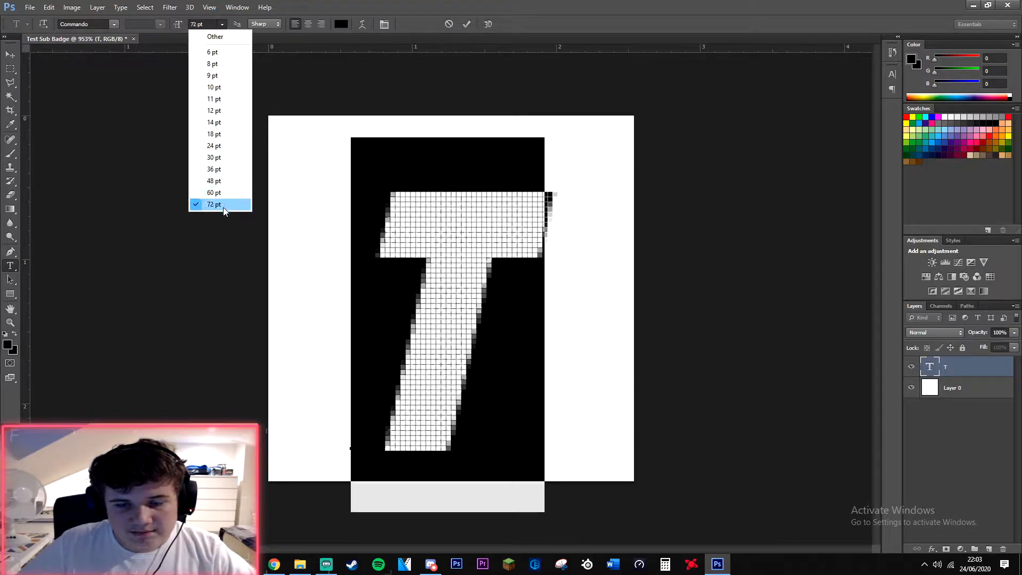
click(214, 205)
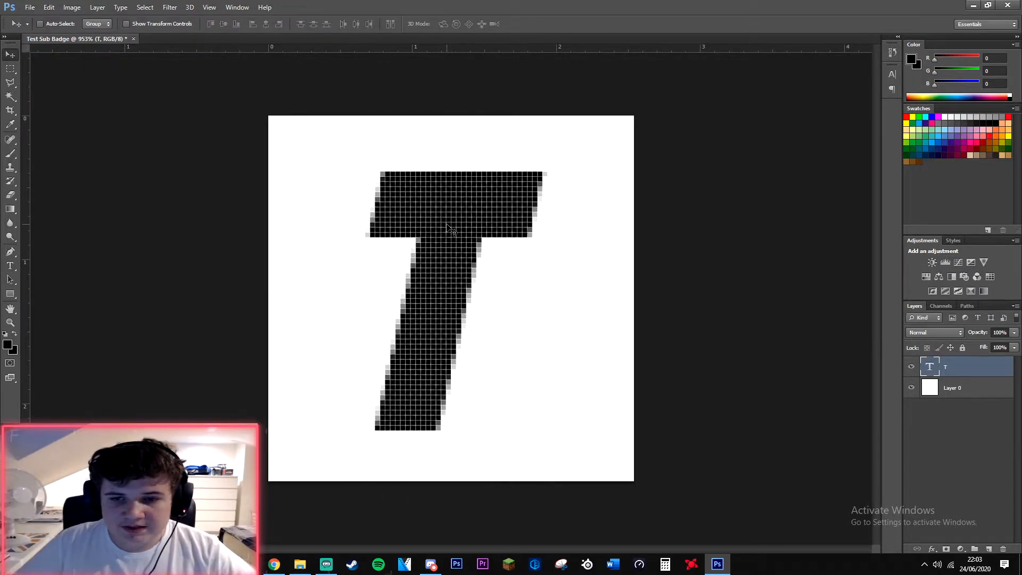
mouse_move(443, 264)
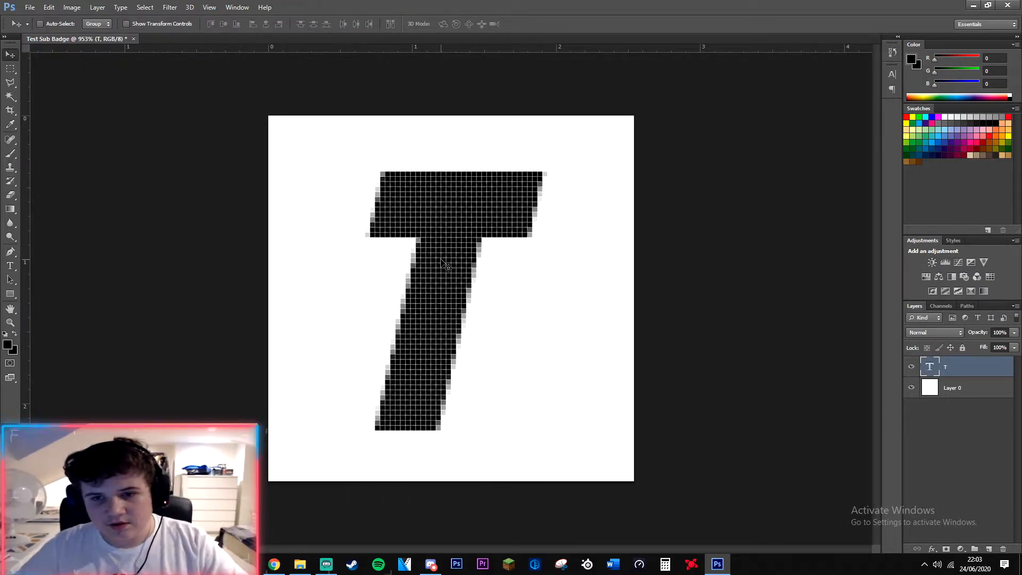
key(ctrl+t)
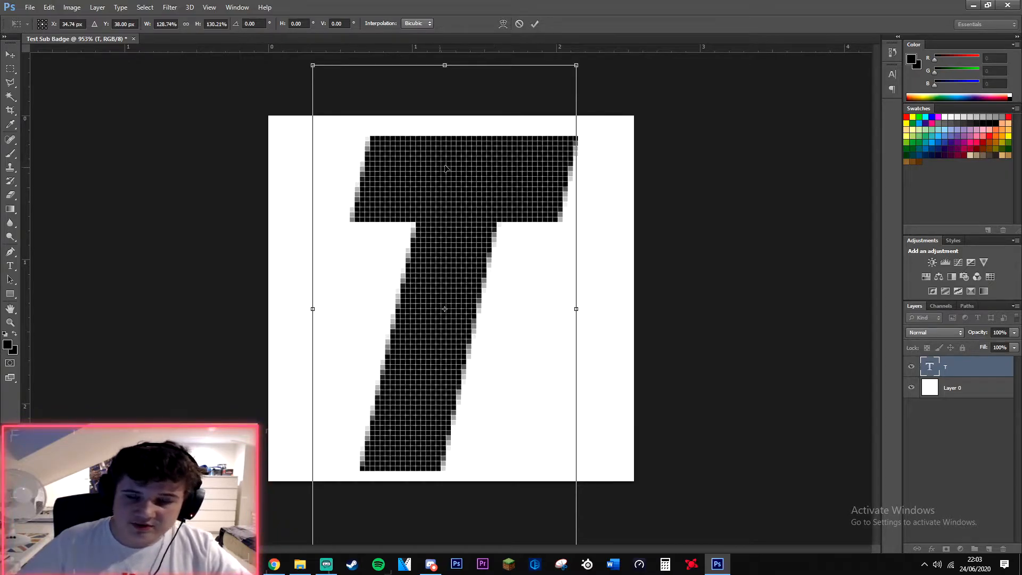
mouse_move(330, 223)
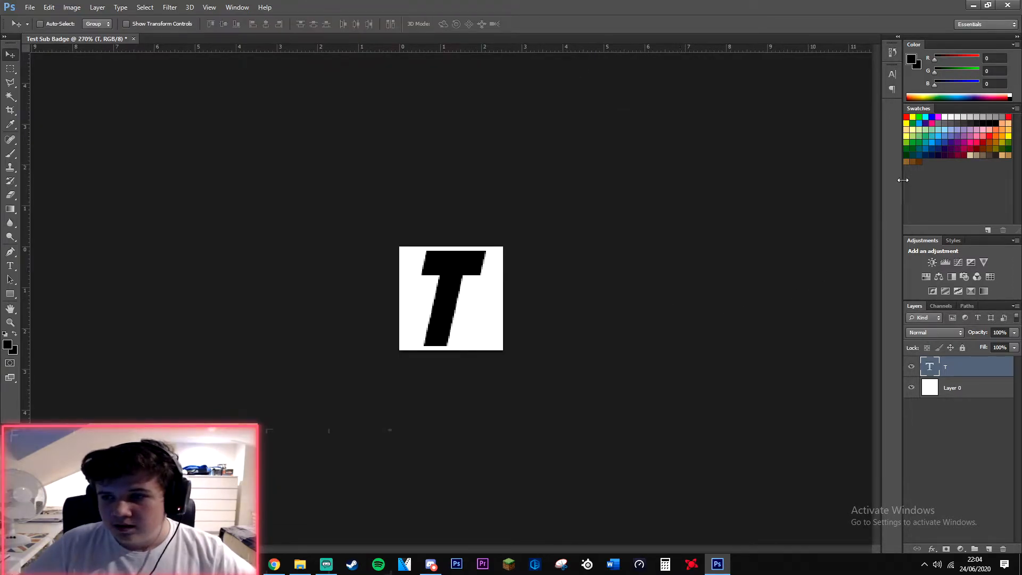
Step: Apply a red preset from the Styles panel to the T layer
click(953, 240)
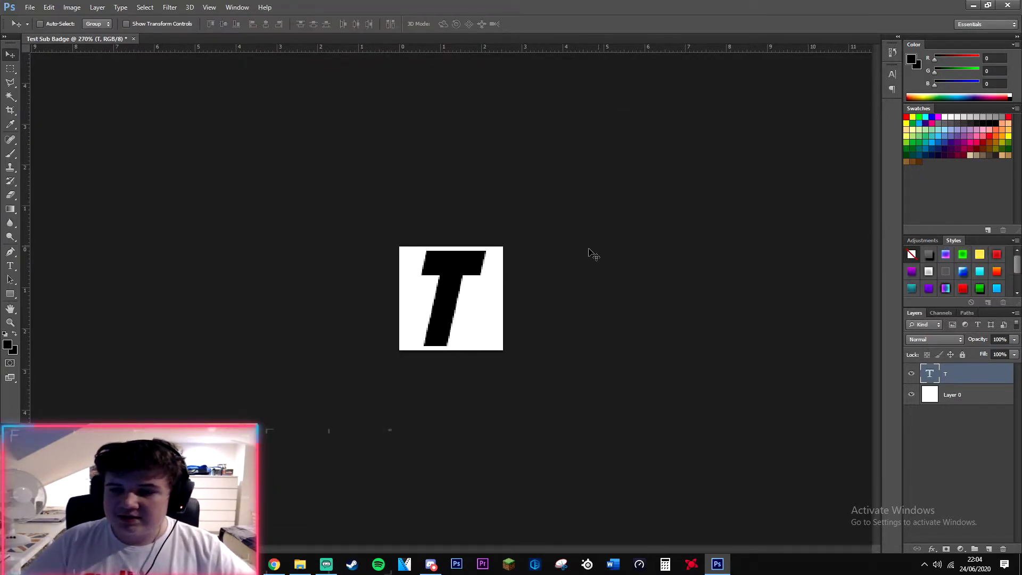
scroll(down, 3)
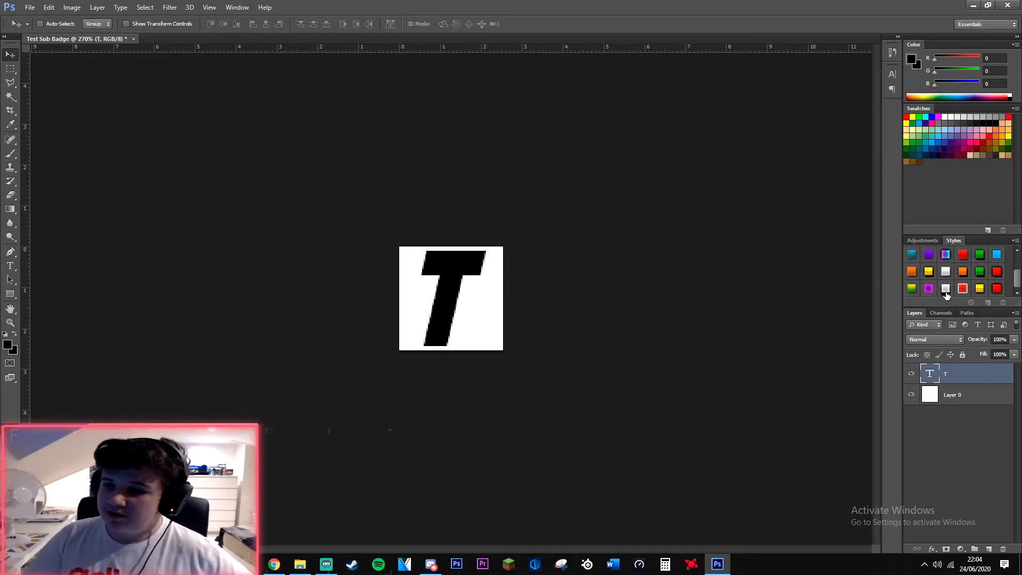
mouse_move(932, 282)
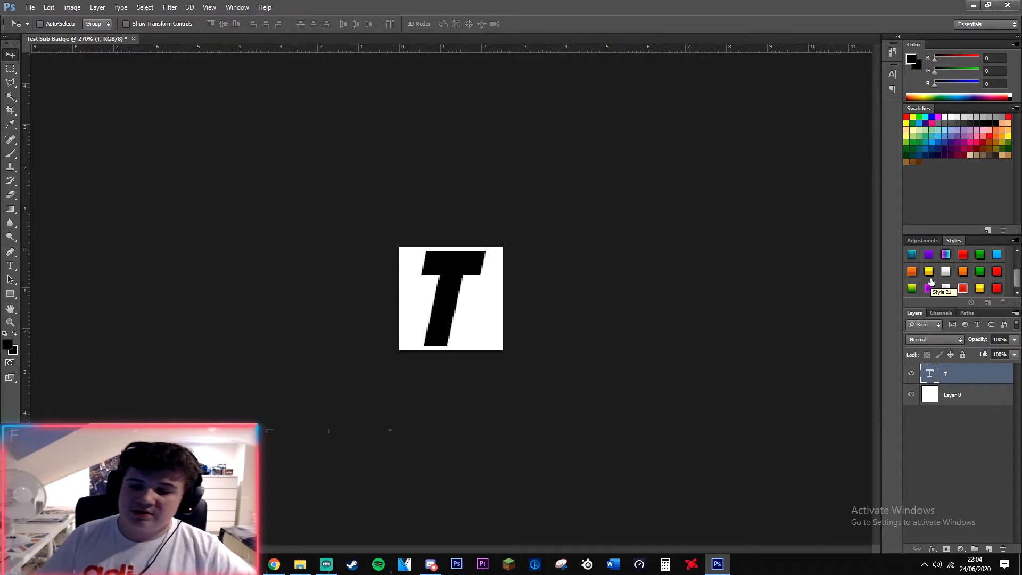
mouse_move(931, 247)
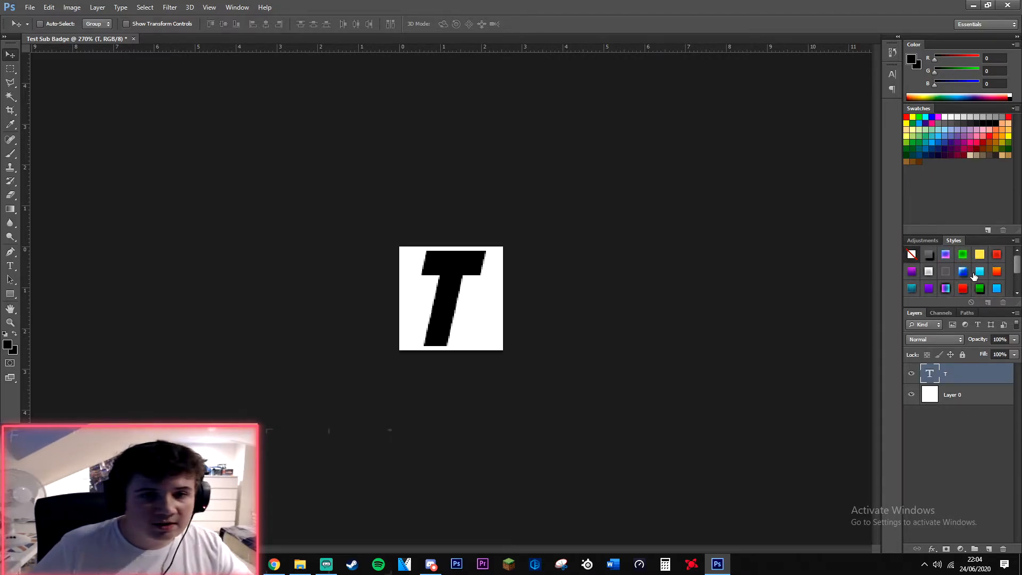
mouse_move(979, 272)
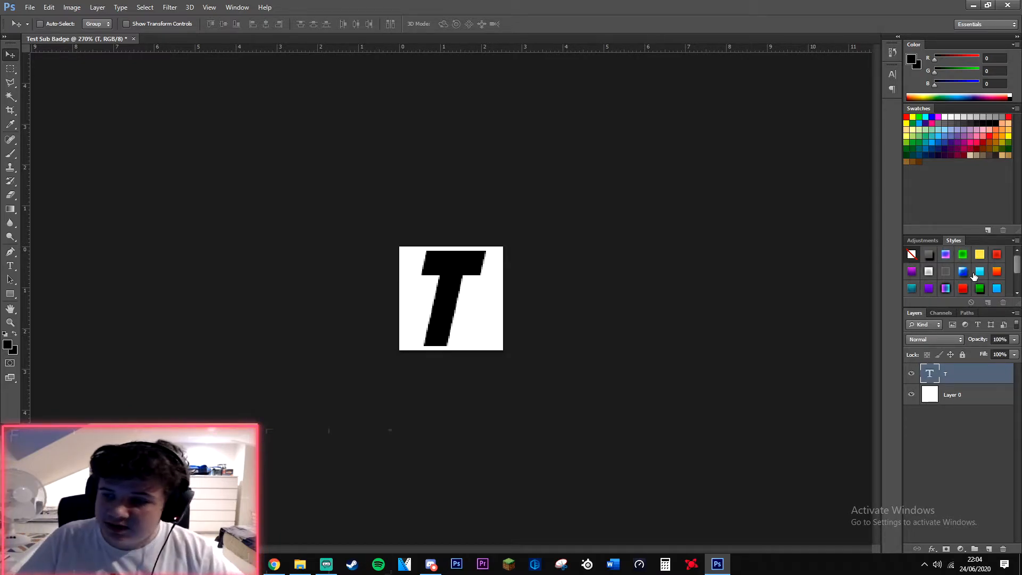
mouse_move(964, 255)
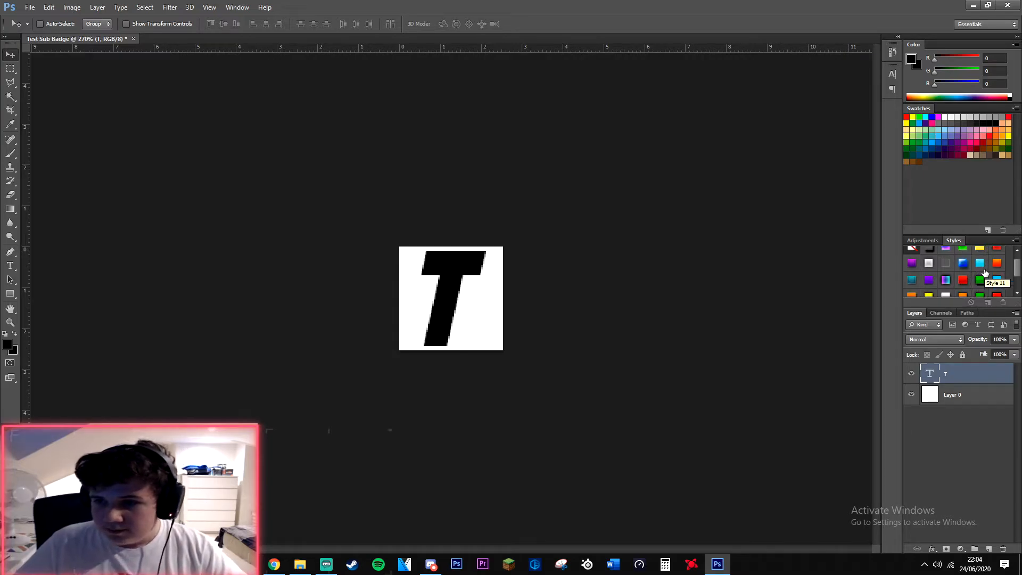
click(997, 254)
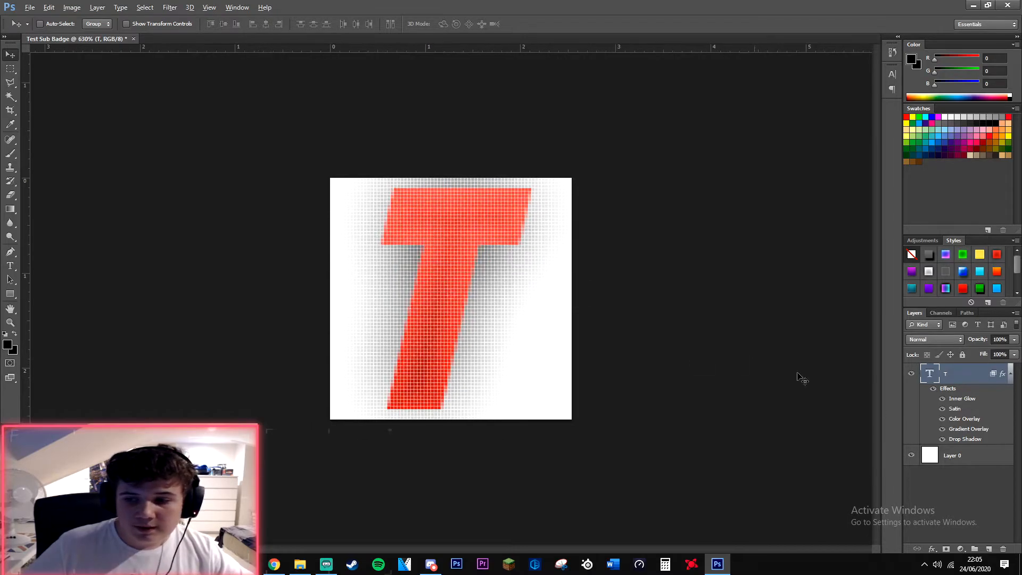
click(953, 455)
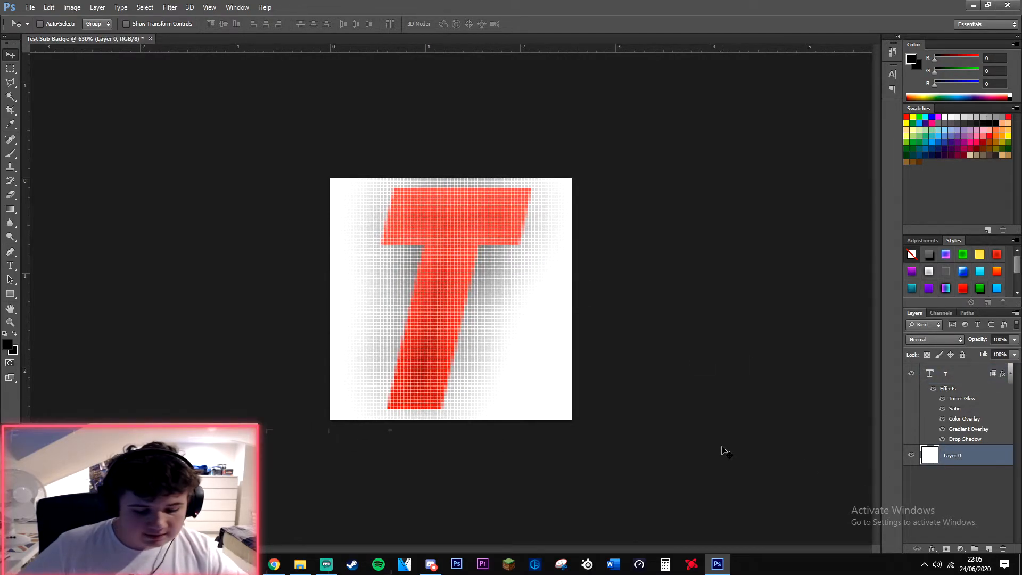
Step: Delete Layer 0, the white background layer
click(946, 374)
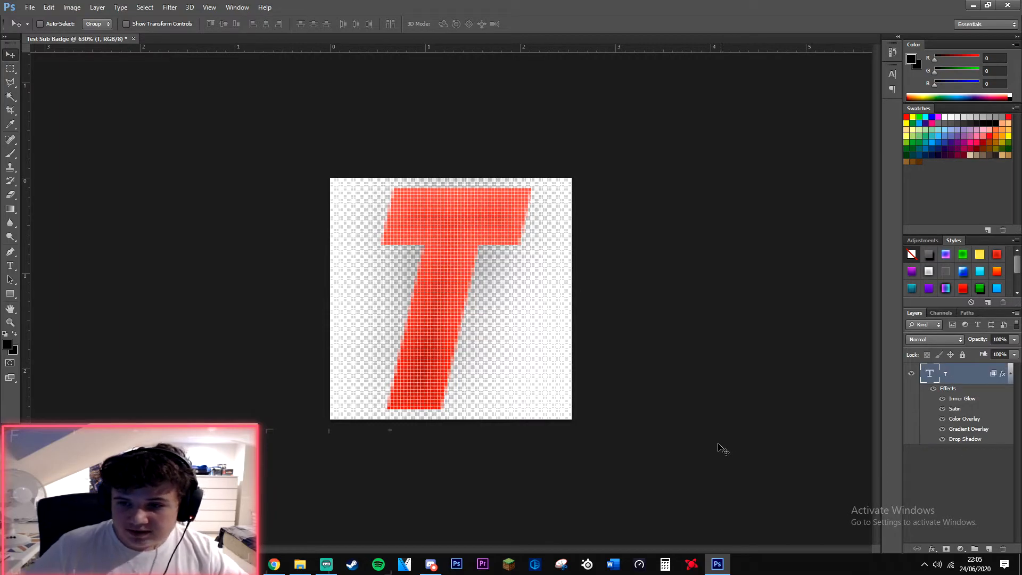
mouse_move(518, 264)
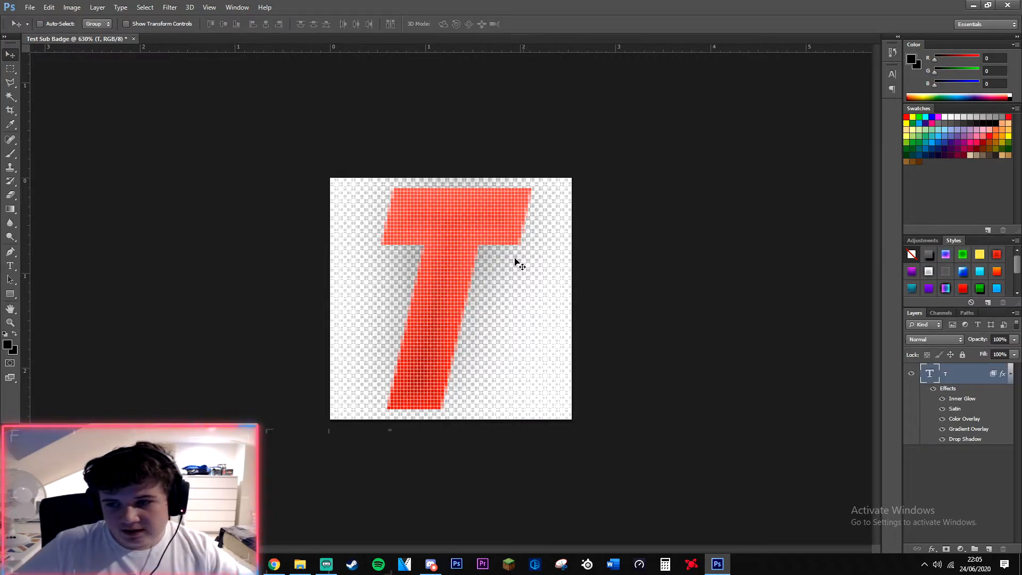
mouse_move(450, 270)
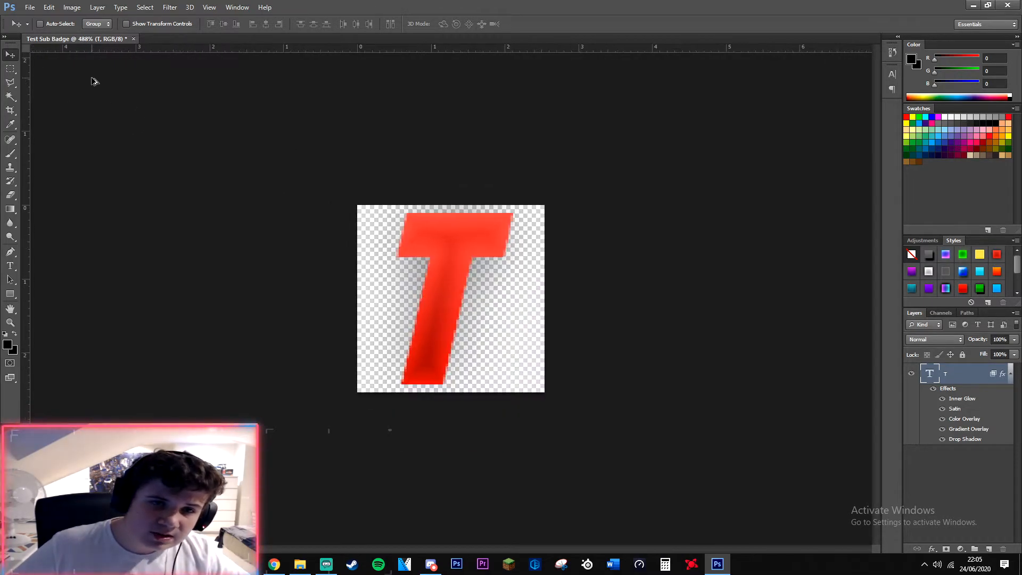
Step: Set up a new 36×36 px document named 'Test Sub Badge 36x36'
click(29, 7)
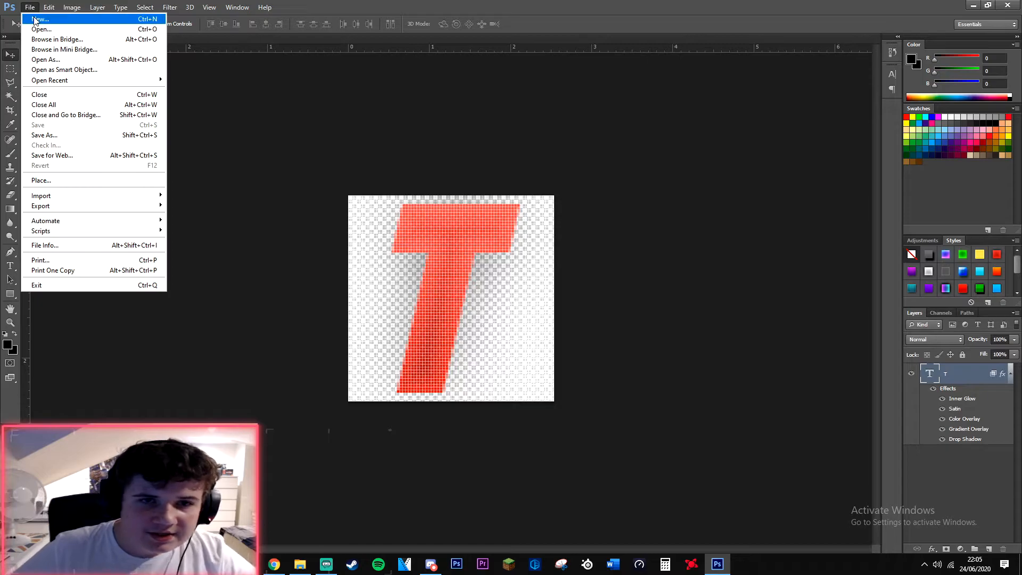
click(41, 18)
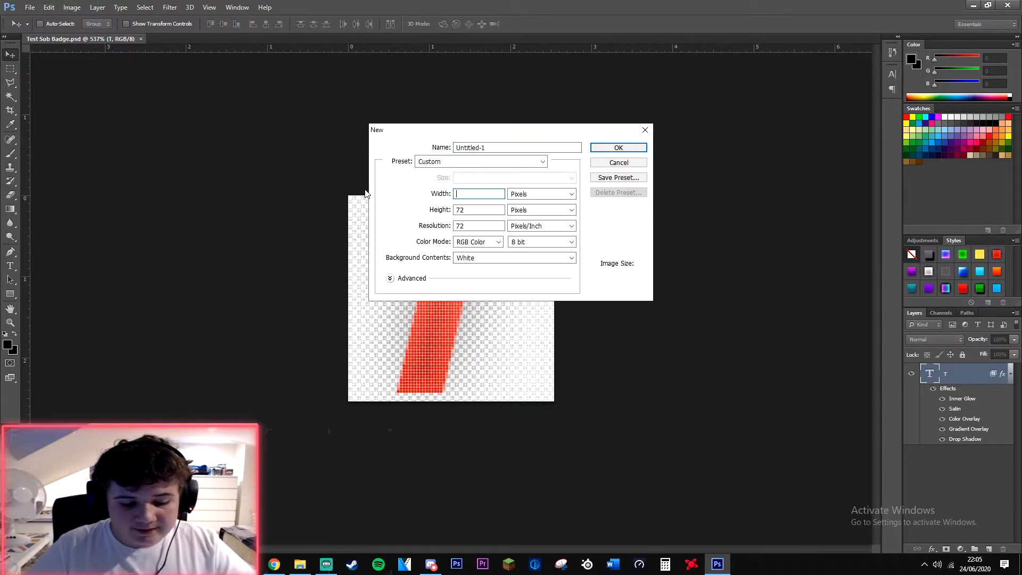
text(36)
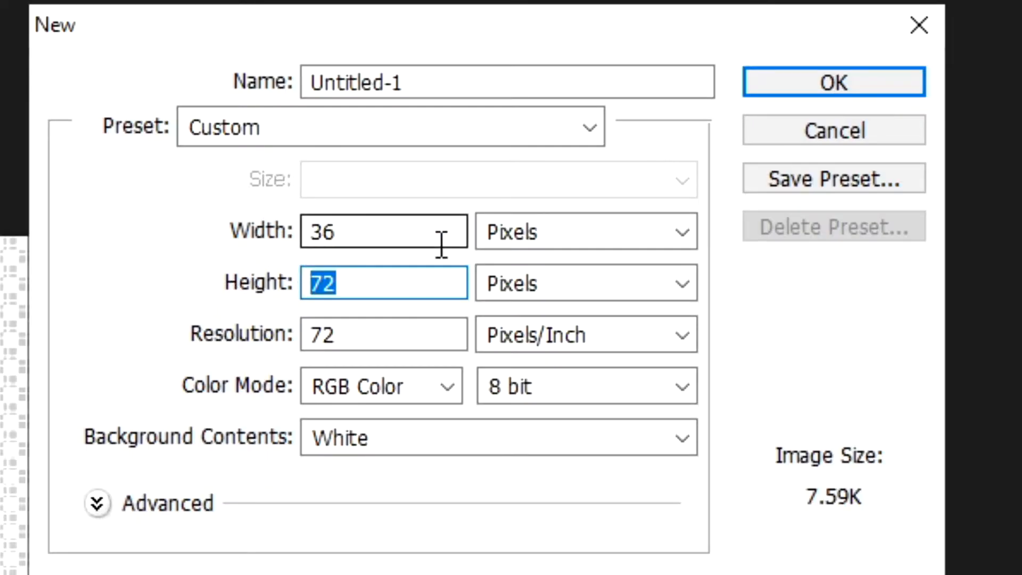
text(36)
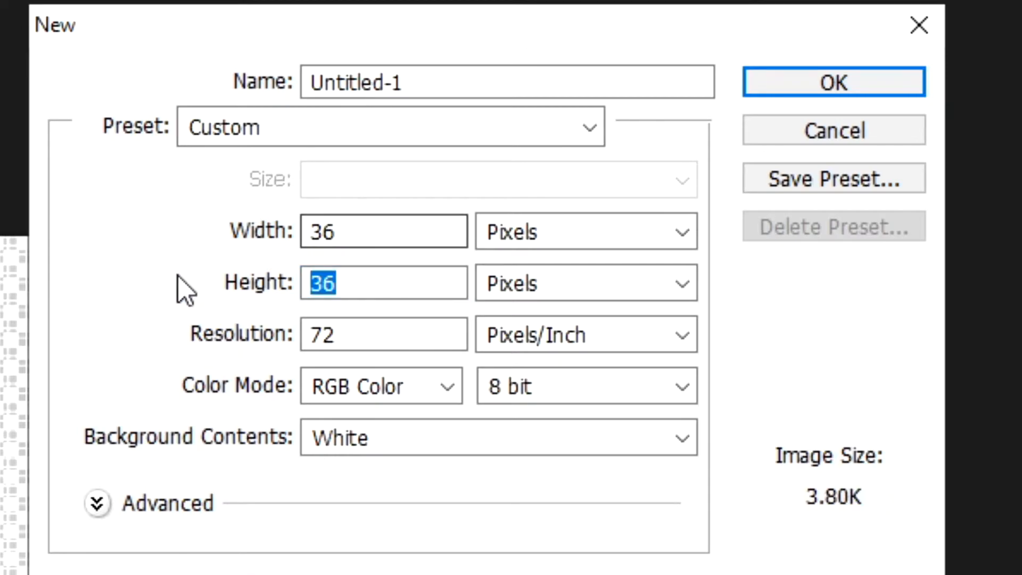
mouse_move(253, 299)
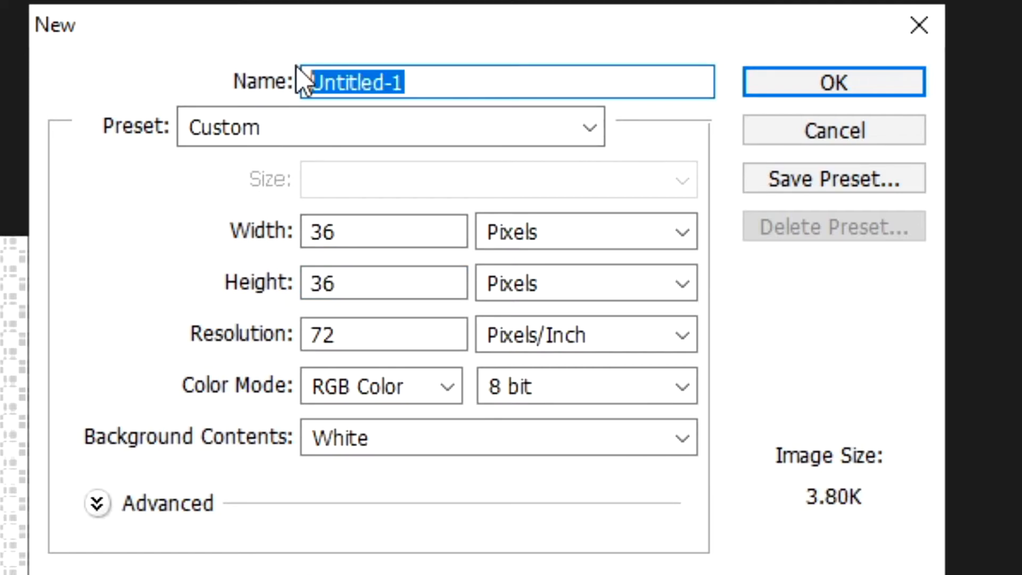
key(Delete)
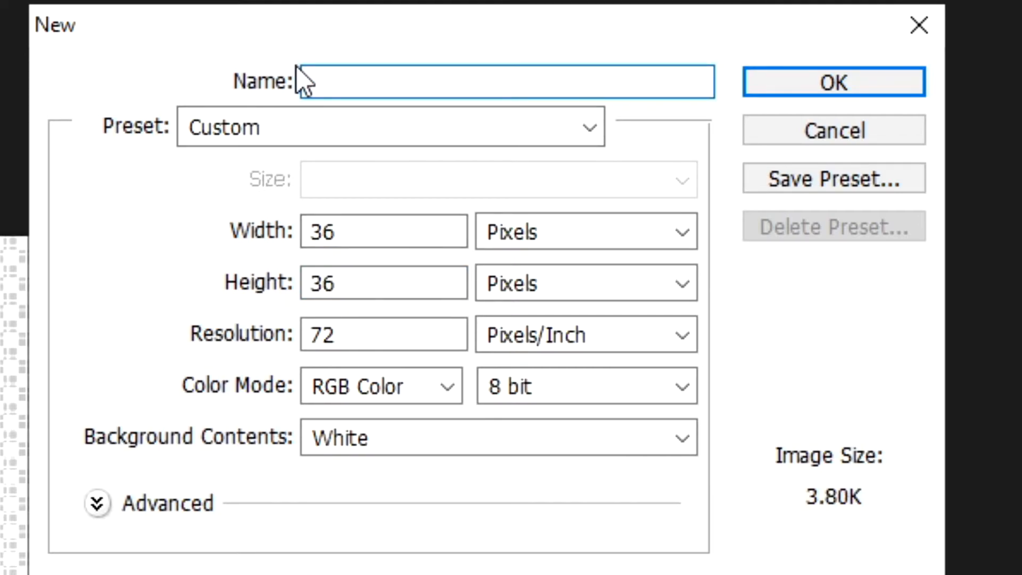
text(tets Sub)
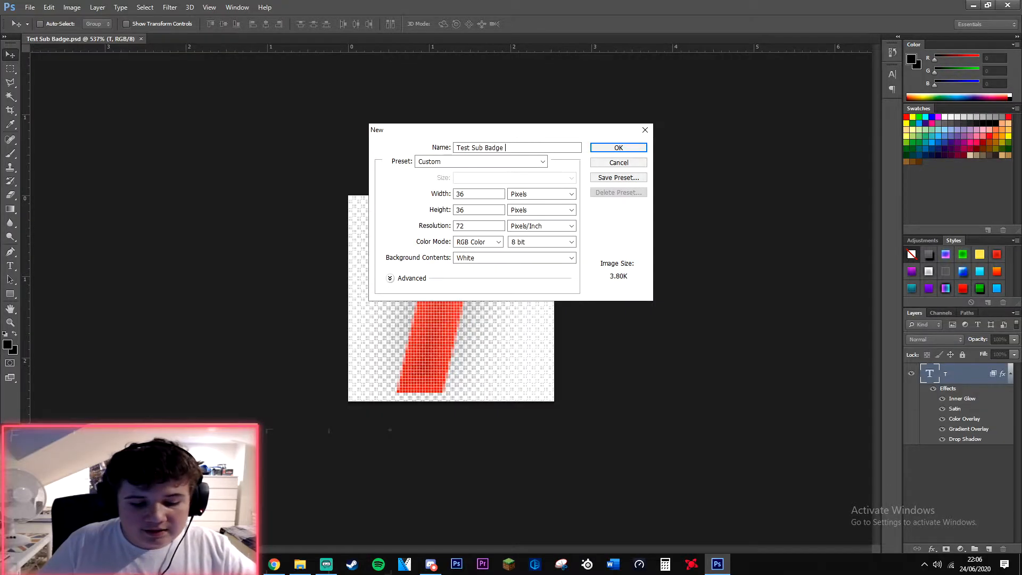
text(36)
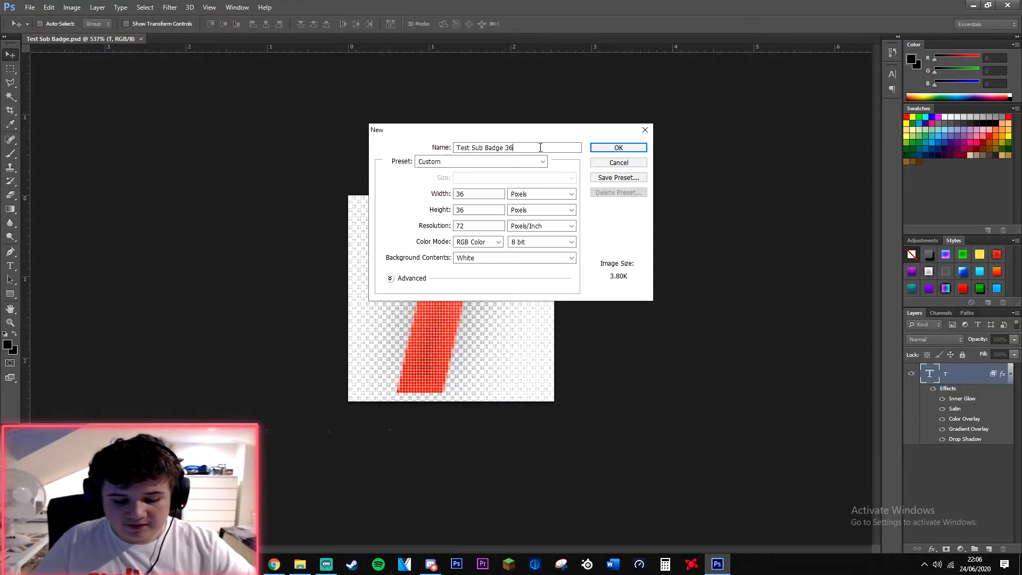
text(x36)
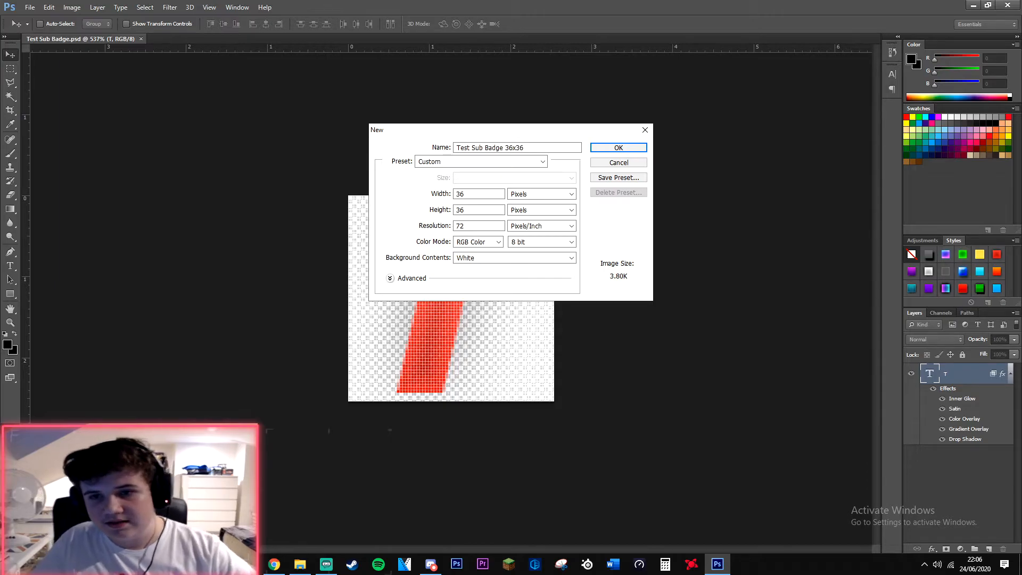
Step: Create the 36×36 document and drag the styled T layer into it
click(617, 147)
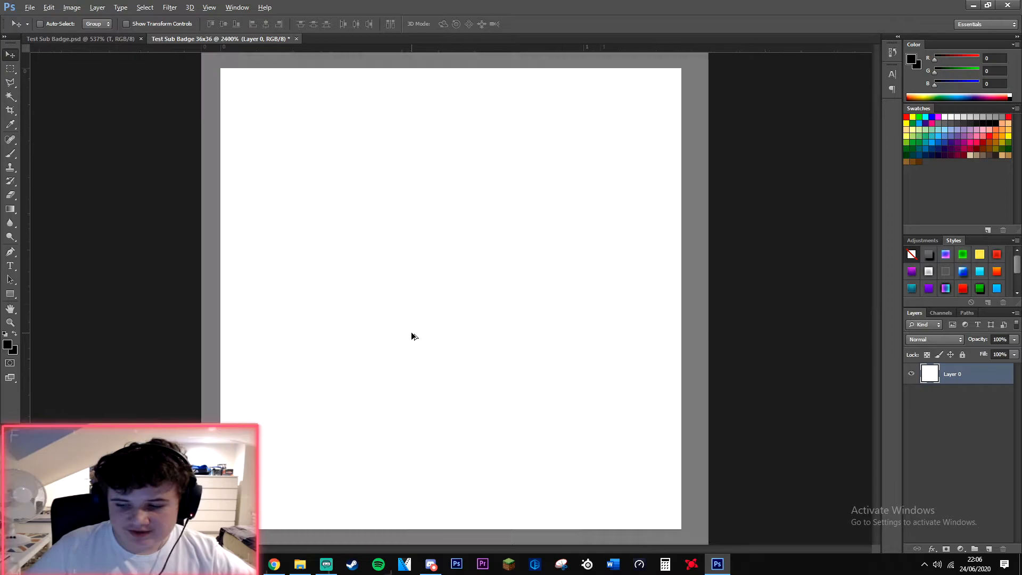
click(11, 322)
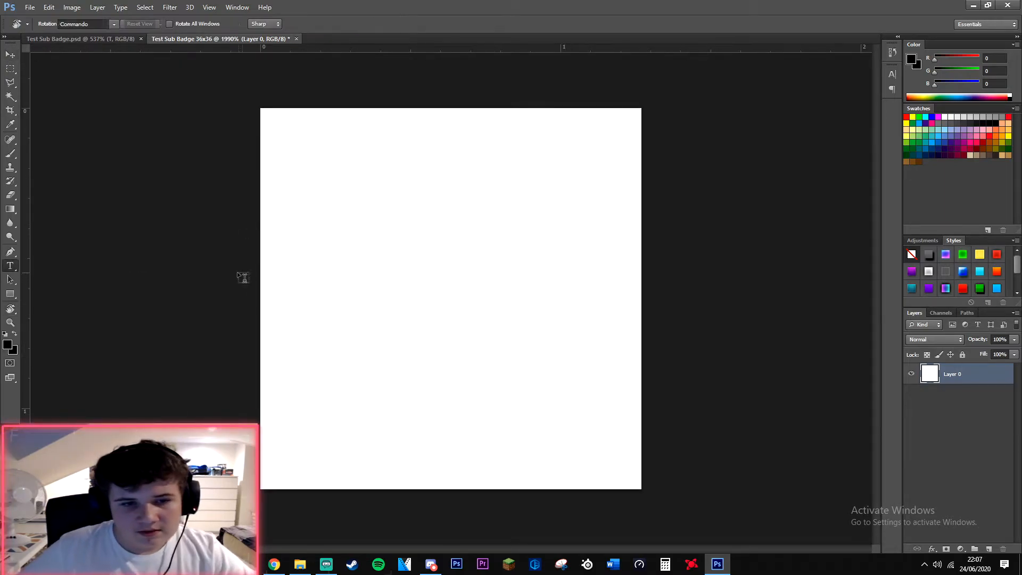
click(215, 24)
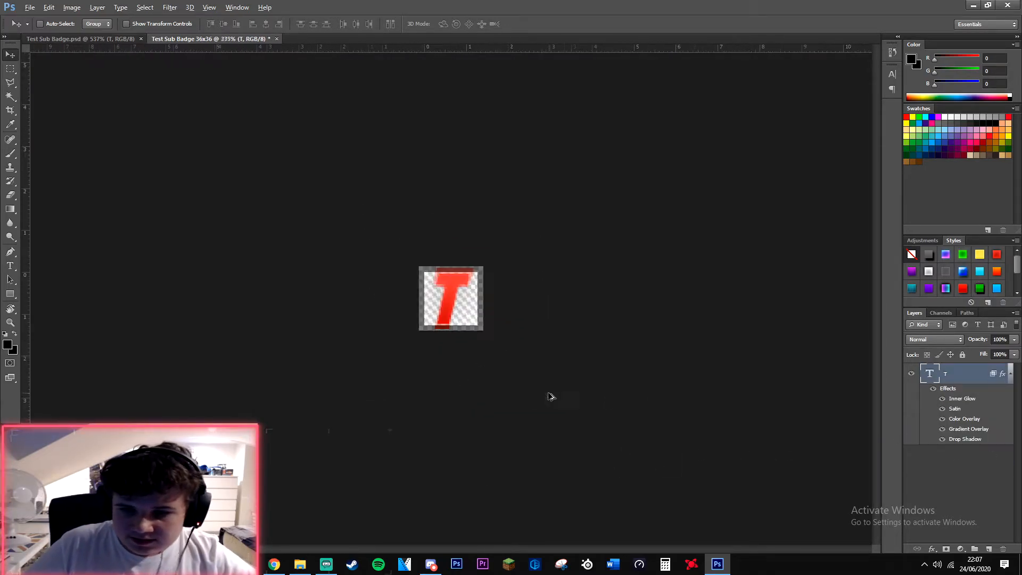
Step: Create an 18×18 px document named 'Test Sub Badge 19x19'
click(29, 7)
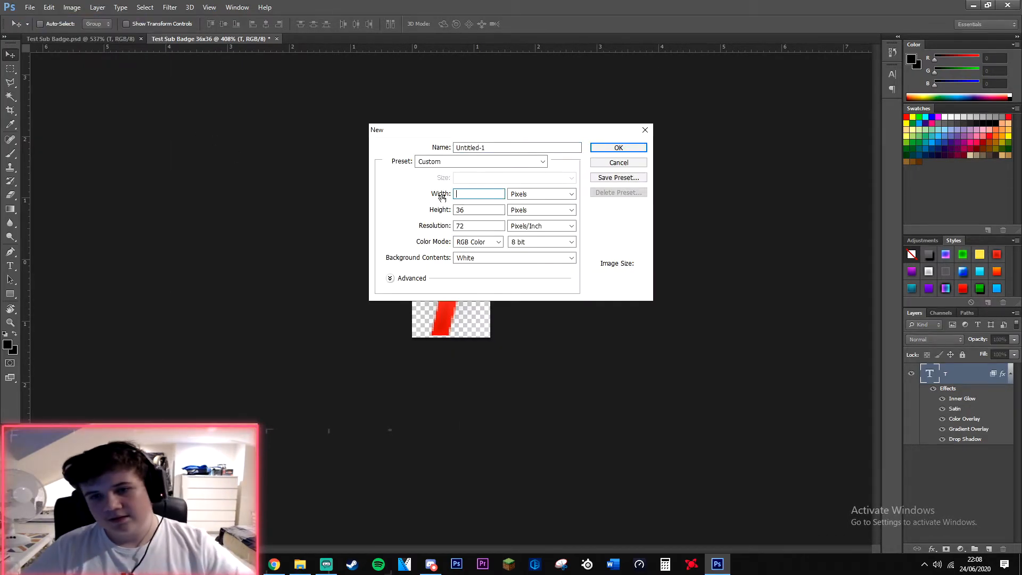
click(29, 7)
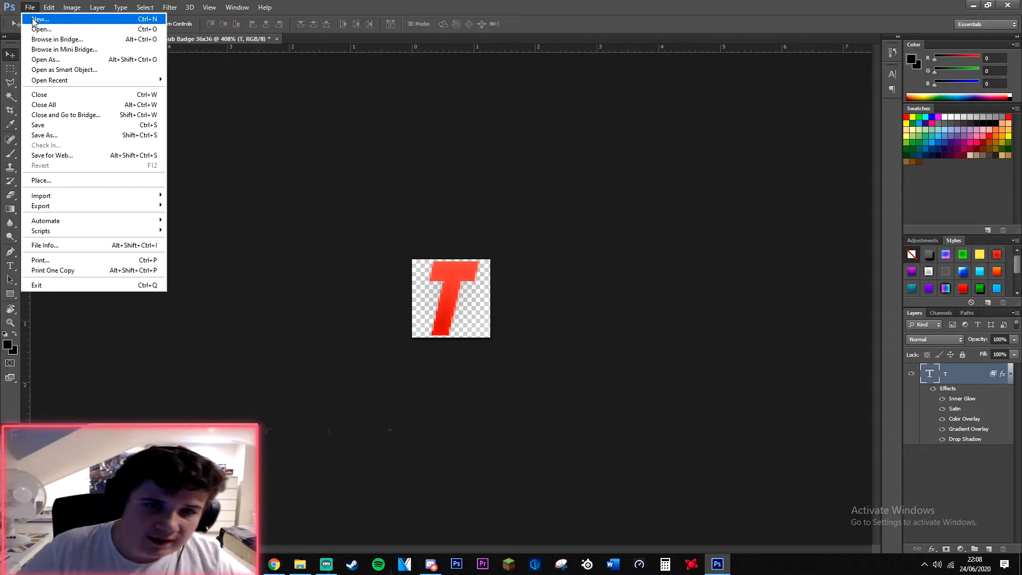
click(40, 18)
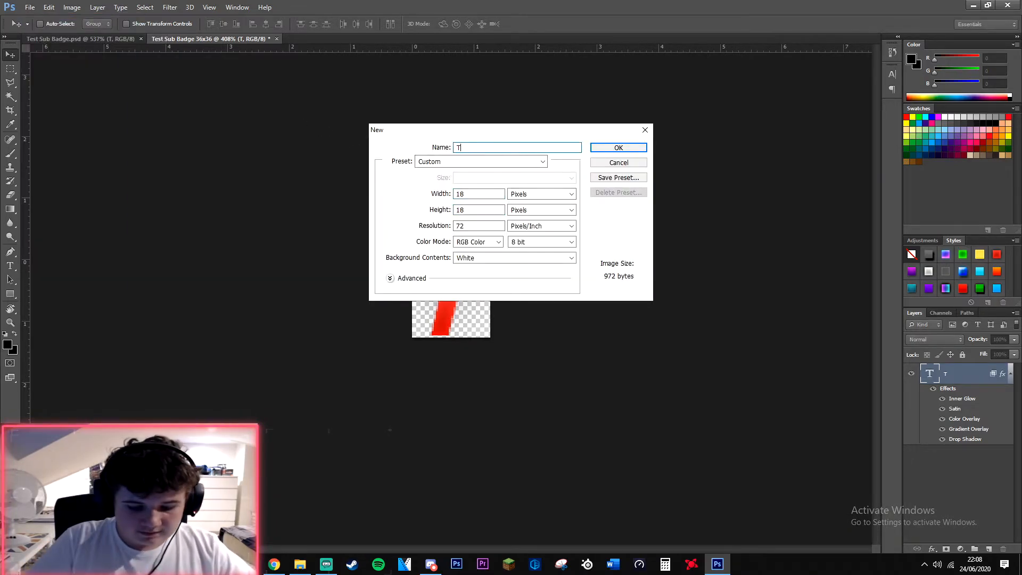
text(est Sub Badge 19x19)
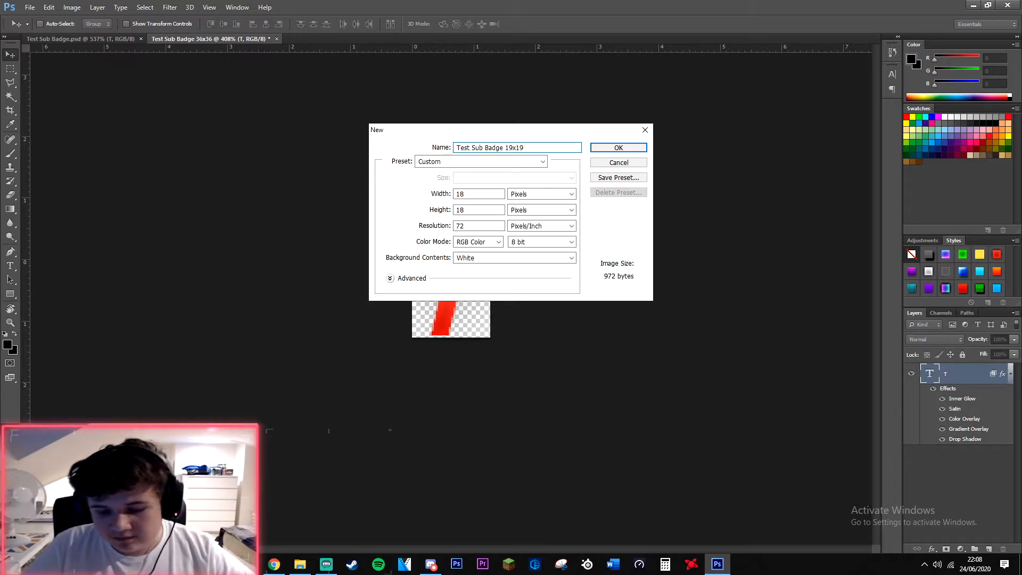
click(618, 148)
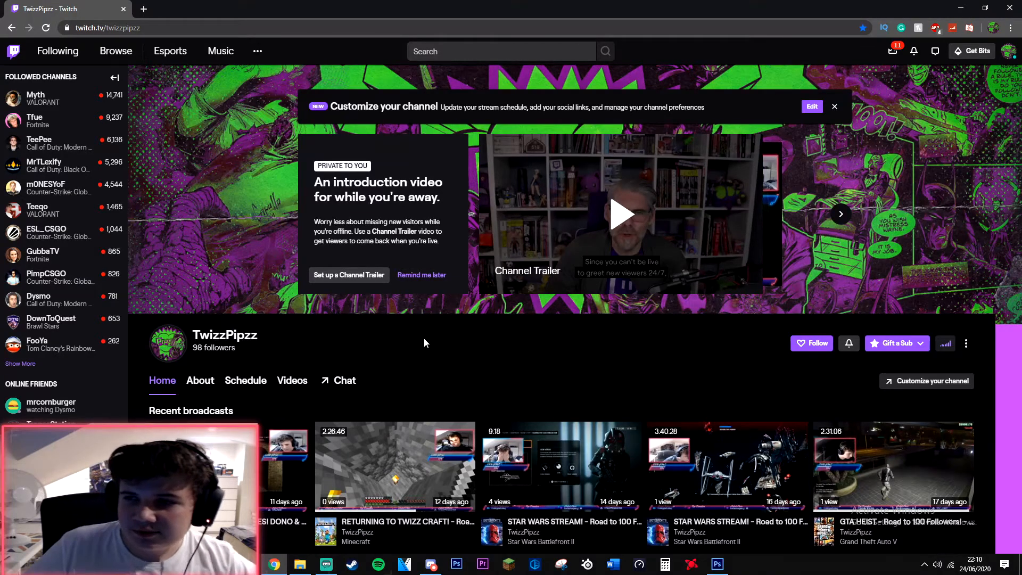
Step: Go to Creator Dashboard > Preferences > Affiliate and dismiss the Sound Alerts popup
click(1008, 51)
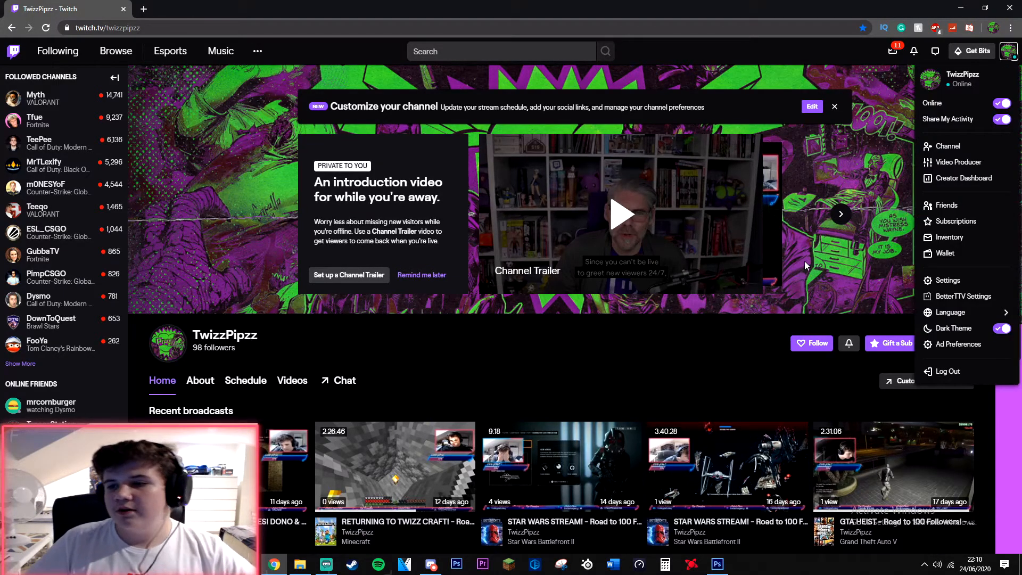
click(964, 178)
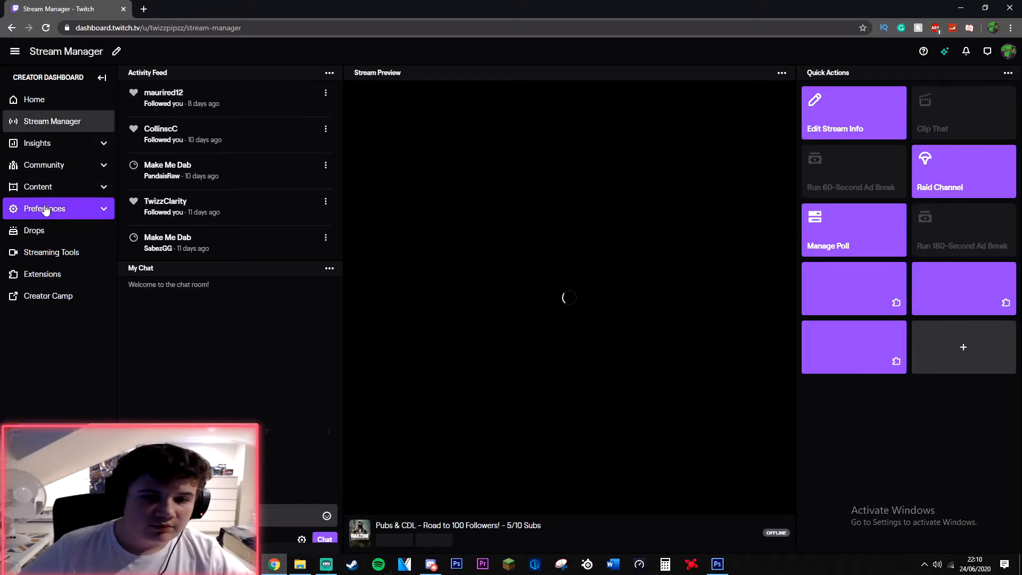
click(44, 208)
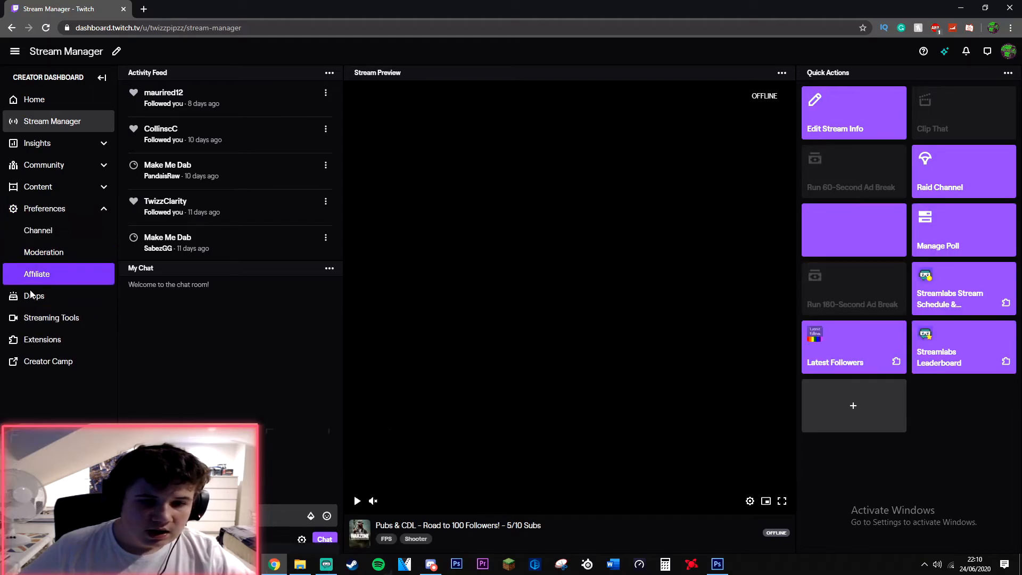
click(37, 274)
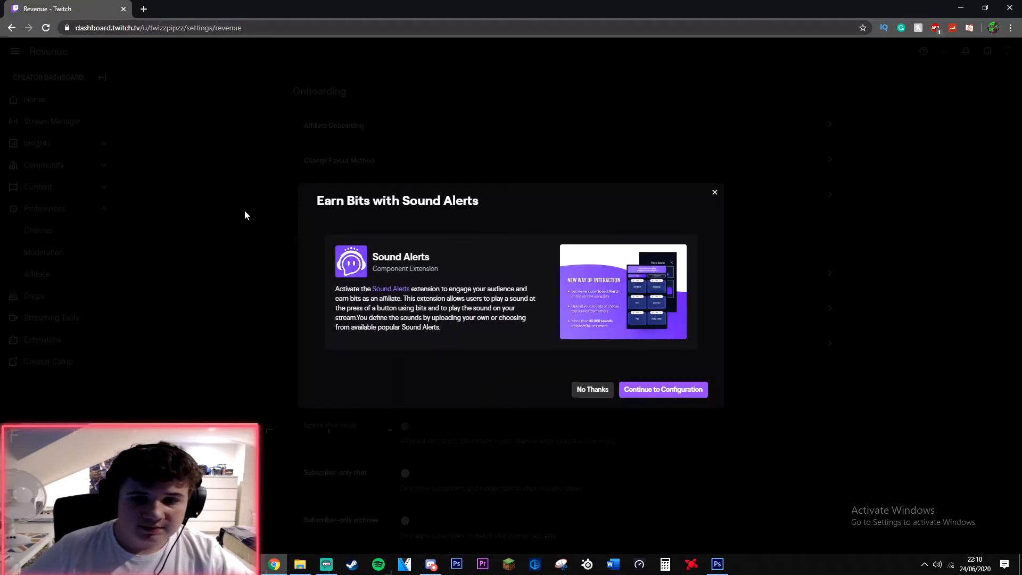
mouse_move(714, 194)
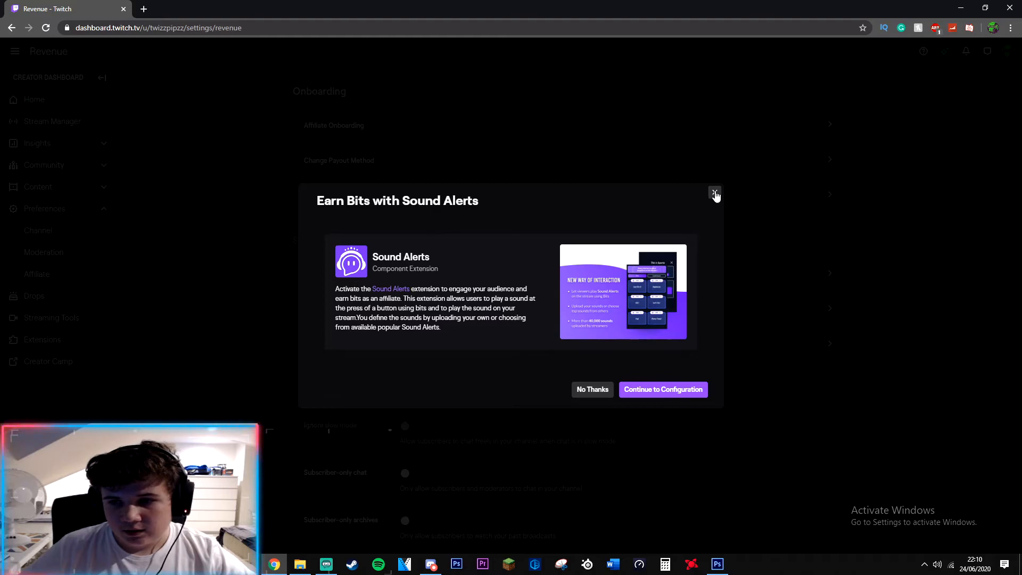
click(715, 194)
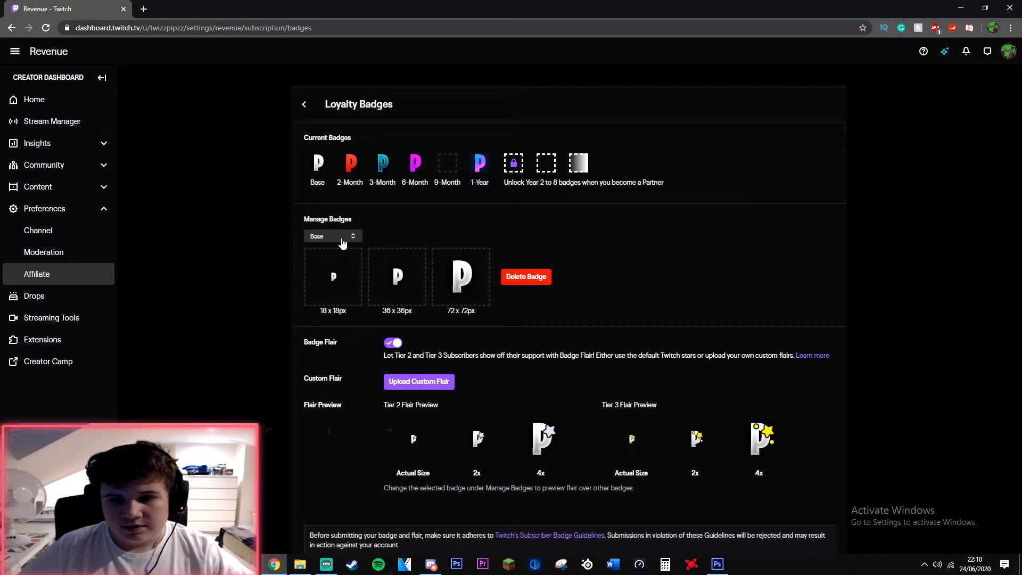
Step: In Manage Badges, switch the badge tier dropdown from 1-Year to 9-Month
click(333, 235)
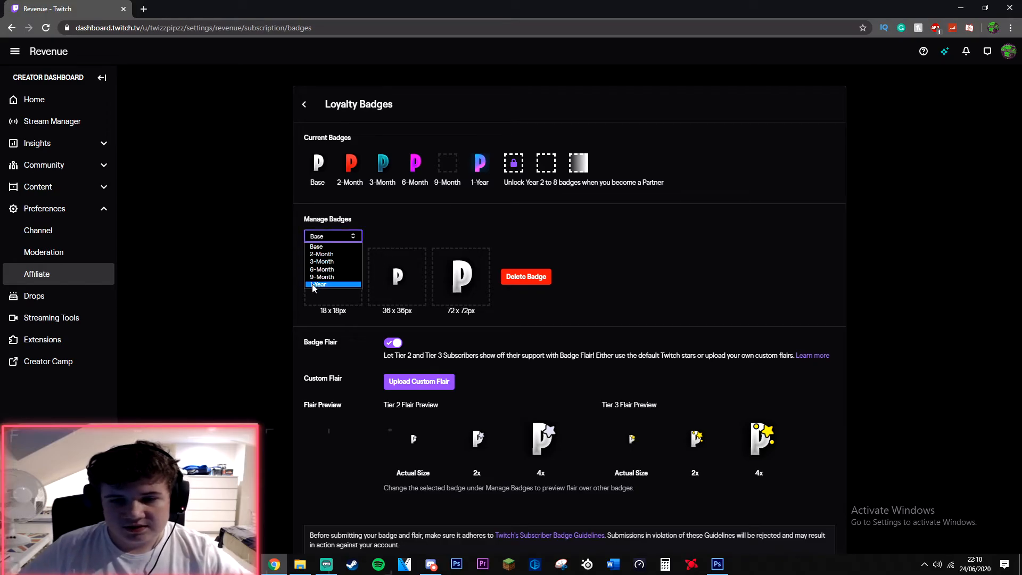
click(319, 285)
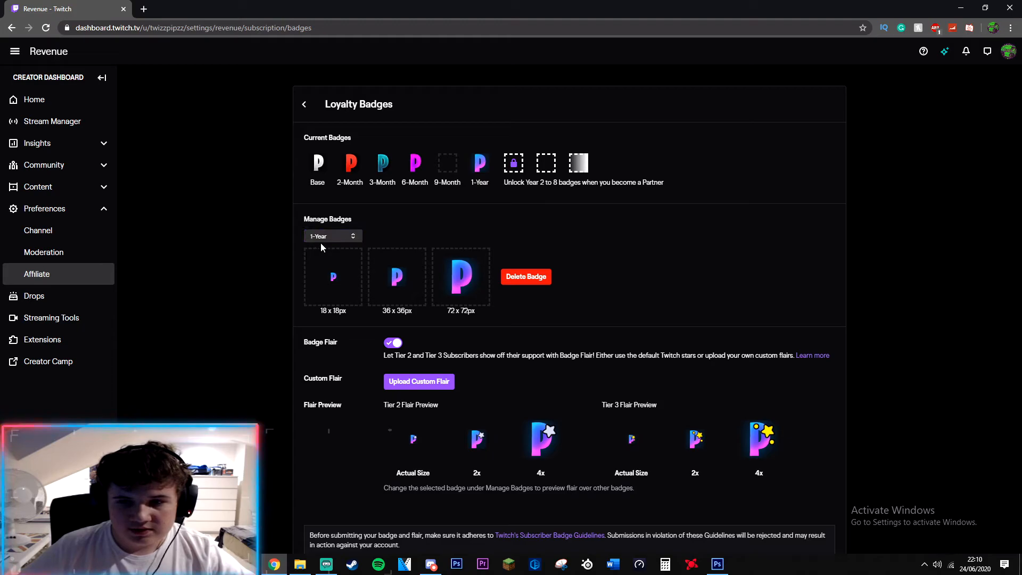
click(332, 236)
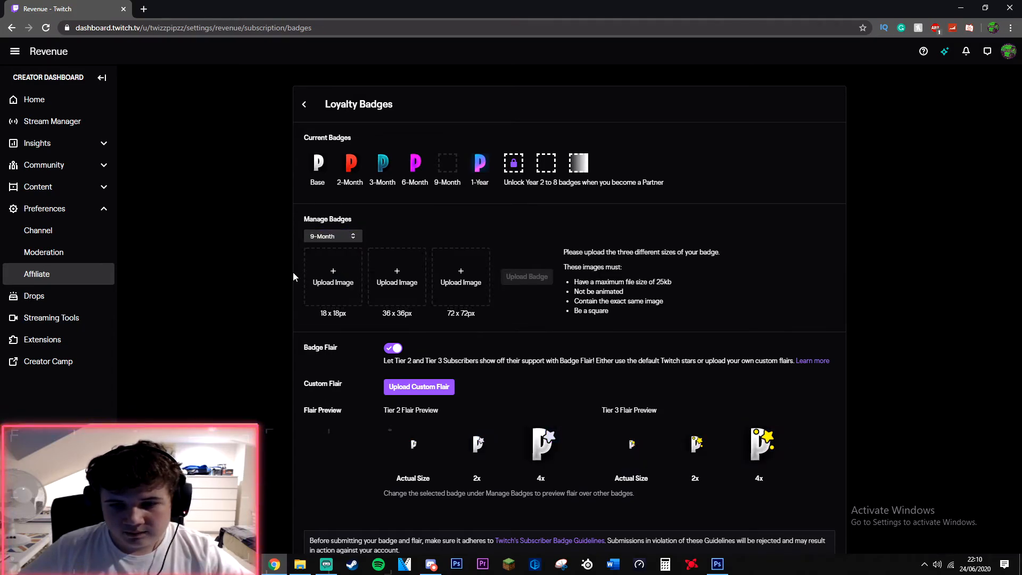
mouse_move(436, 289)
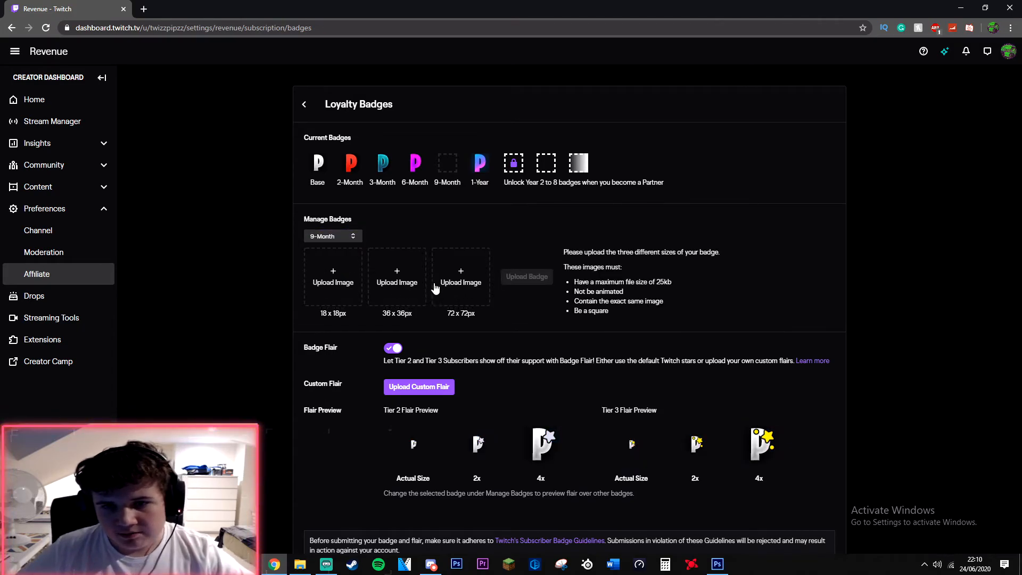
mouse_move(382, 163)
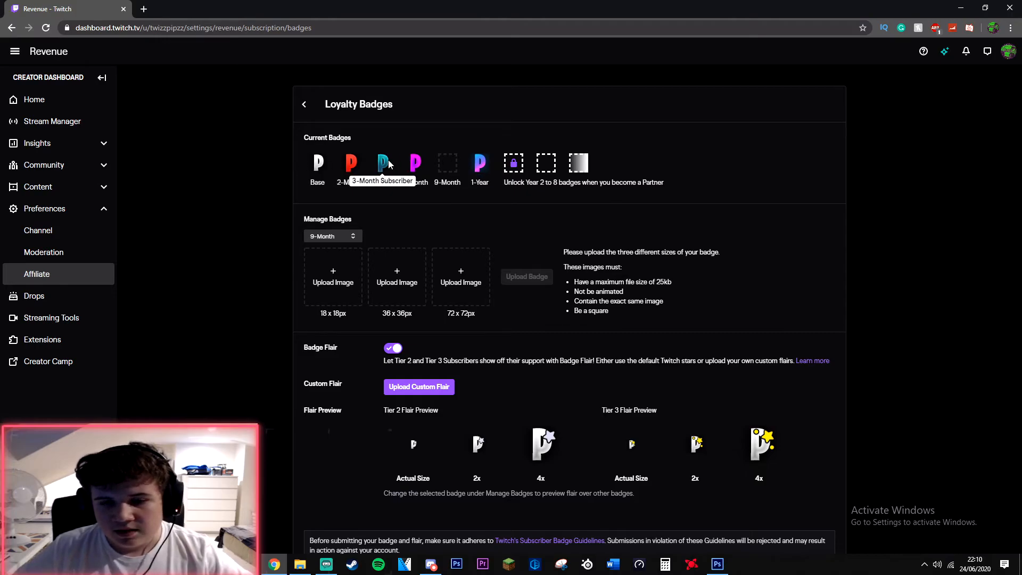
mouse_move(285, 174)
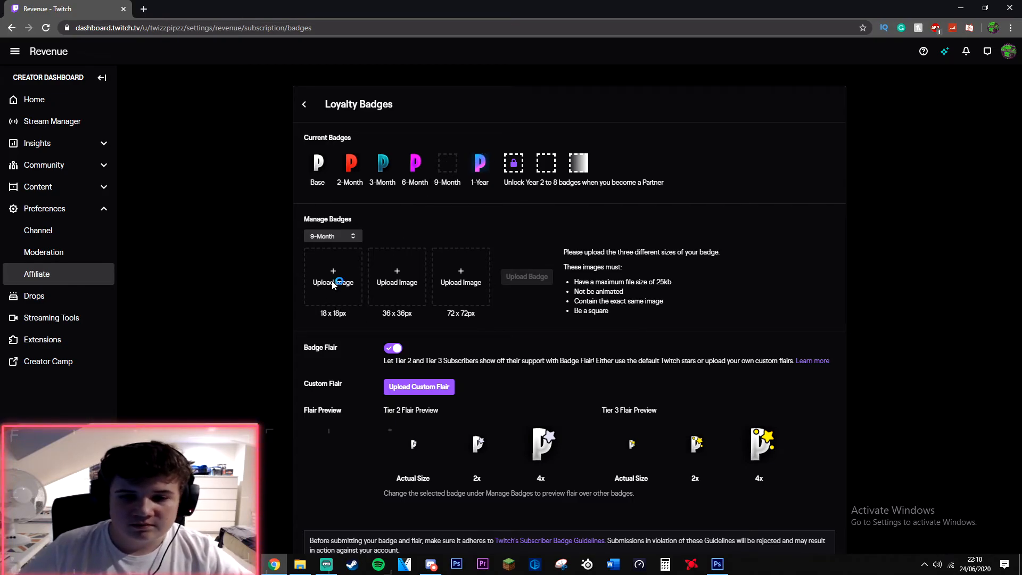
Step: Add the red T PNGs from the Desktop to the 18x18 and 36x36 badge slots
click(332, 276)
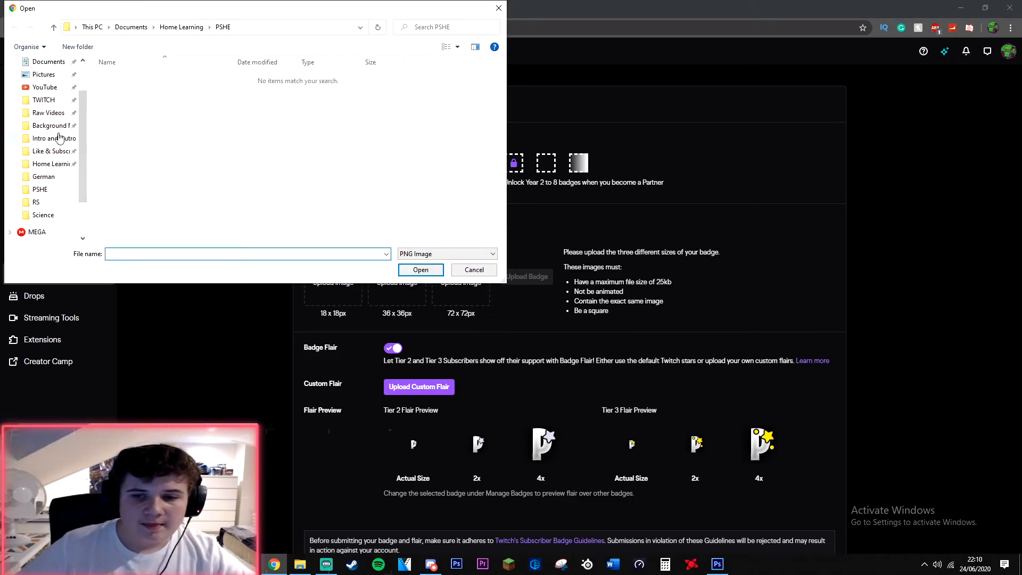
click(44, 83)
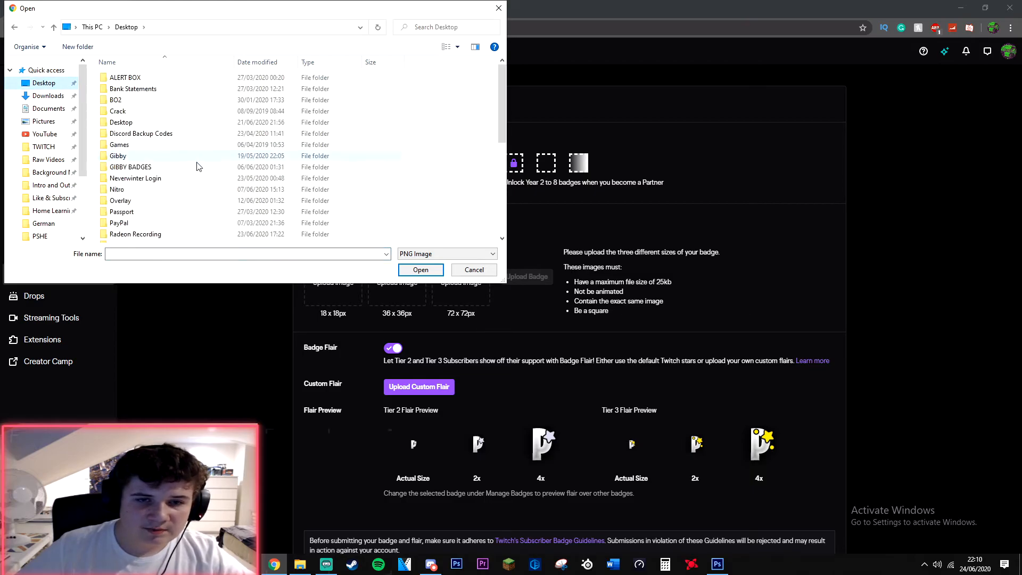
click(474, 269)
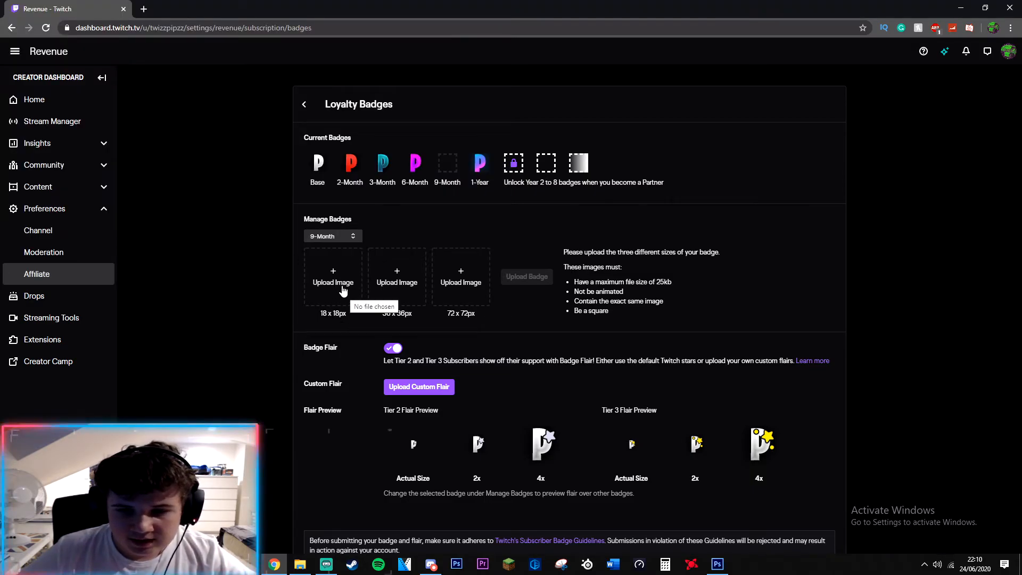
click(333, 276)
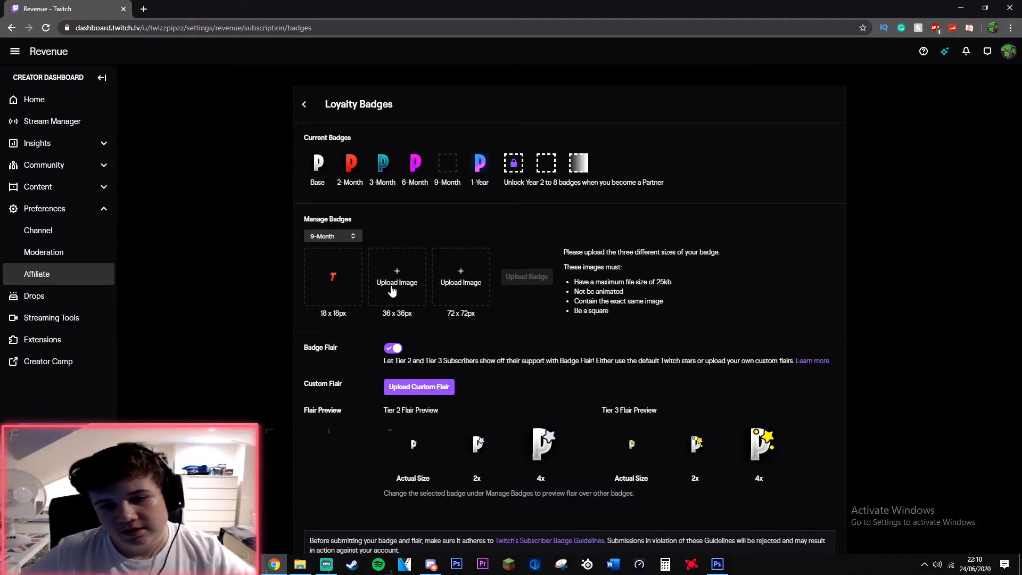
click(396, 277)
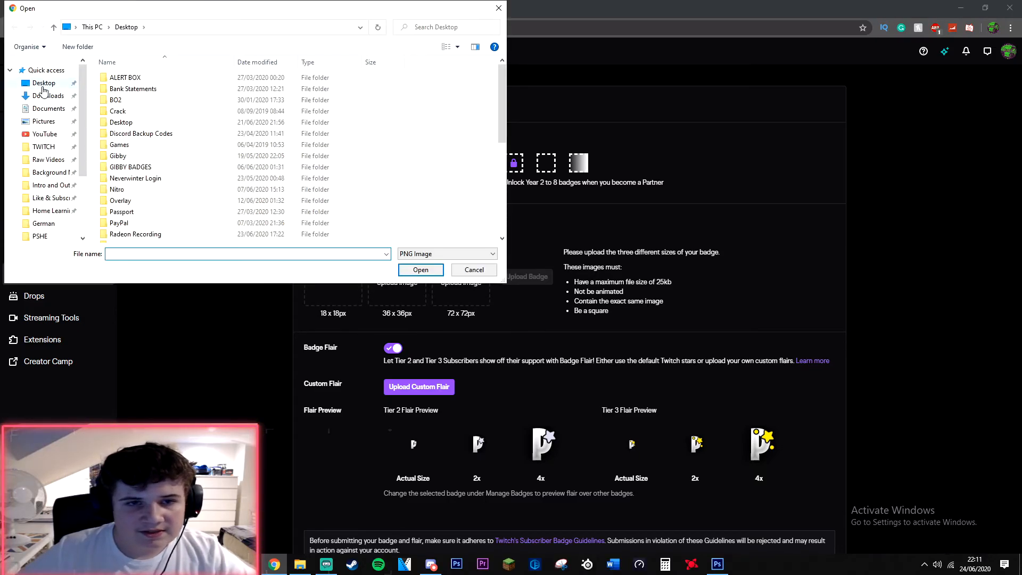
scroll(down, 3)
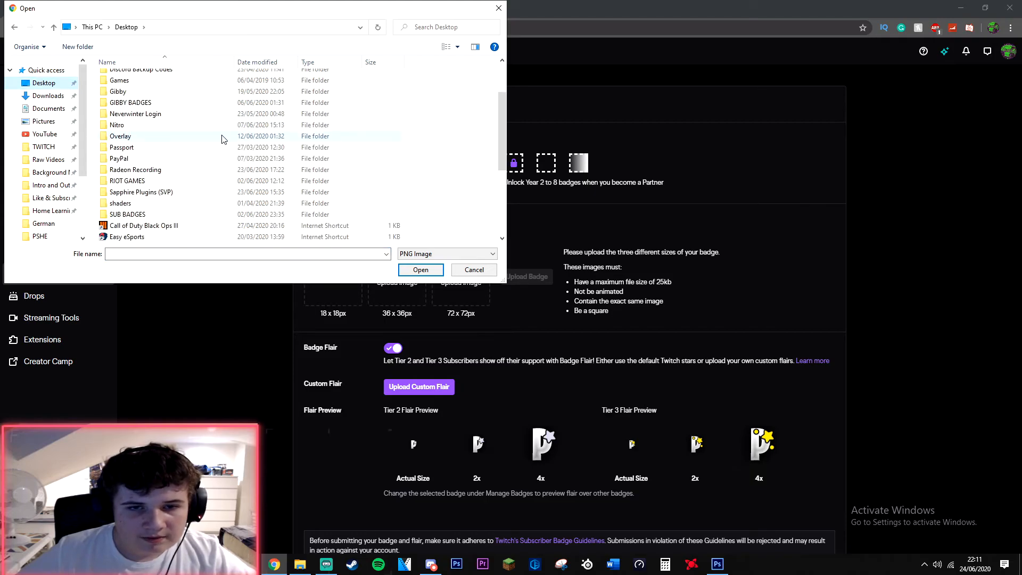
click(474, 269)
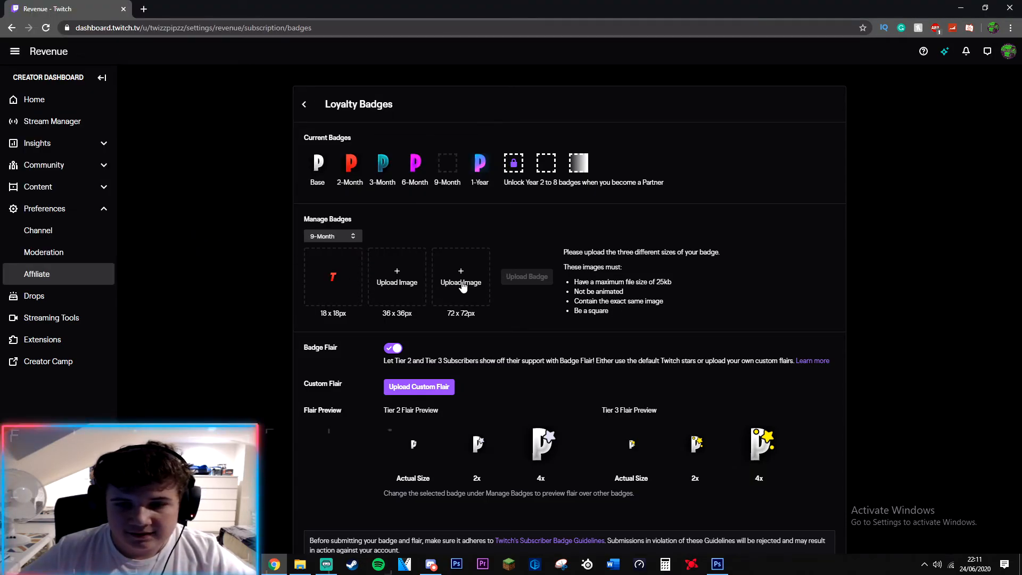
Step: Add the 72x72 red T image and submit the 9-Month badge upload
click(460, 276)
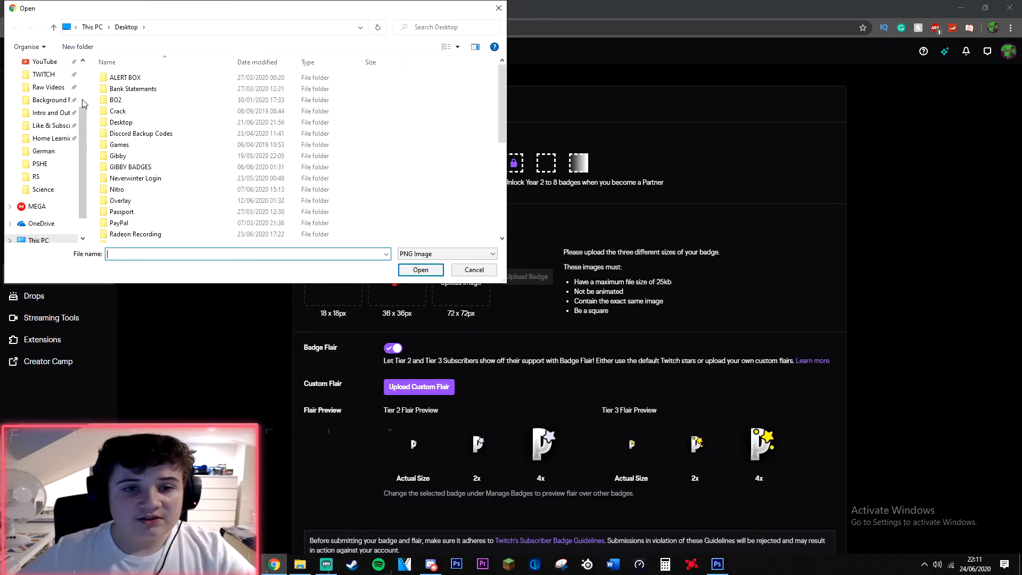
scroll(down, 3)
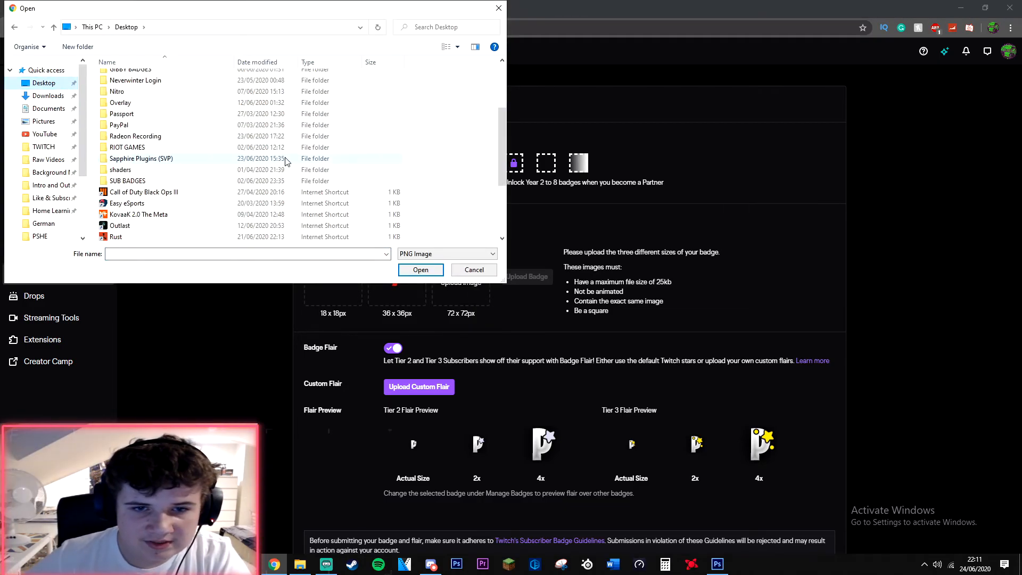
scroll(down, 3)
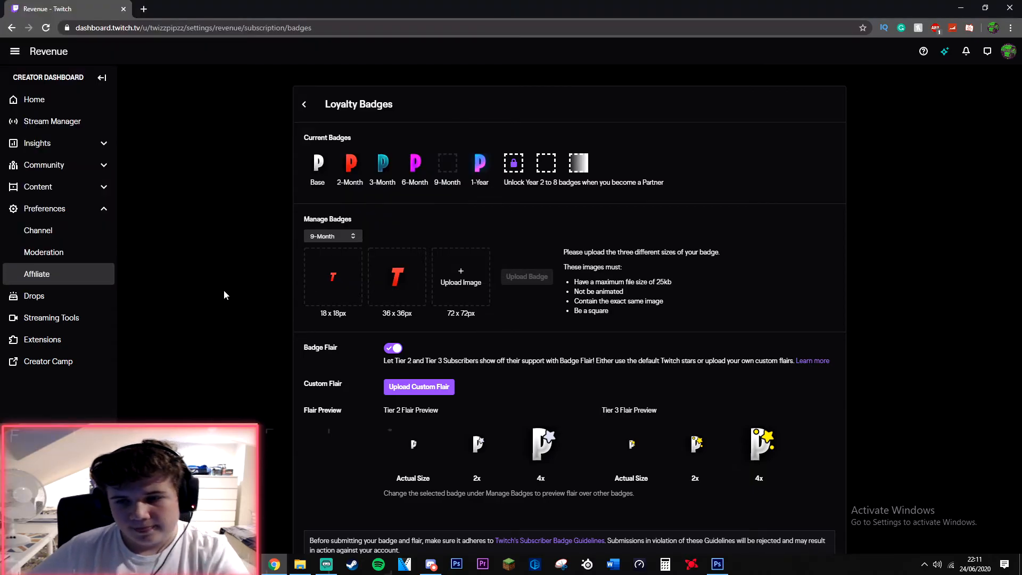
click(460, 272)
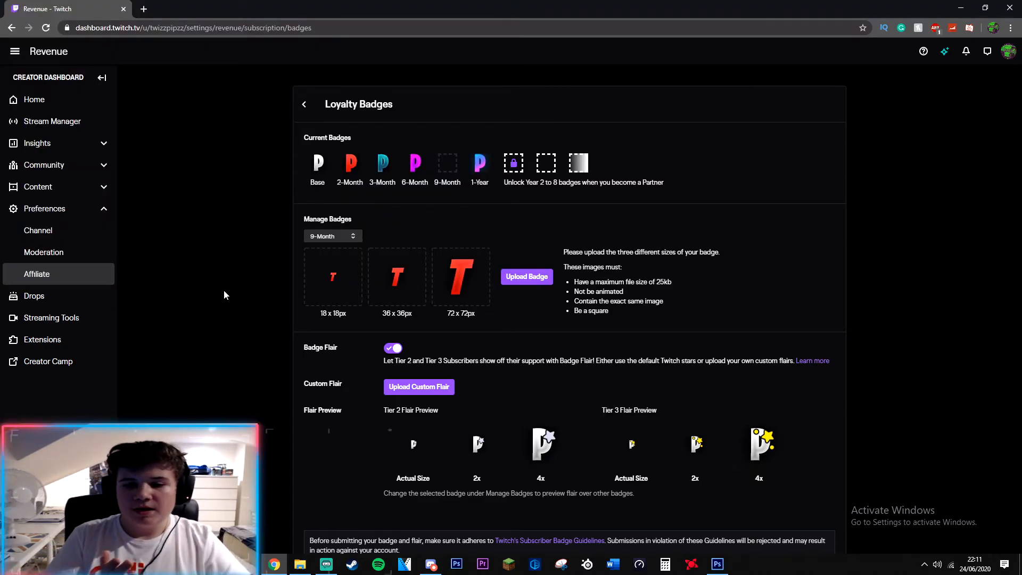
mouse_move(528, 255)
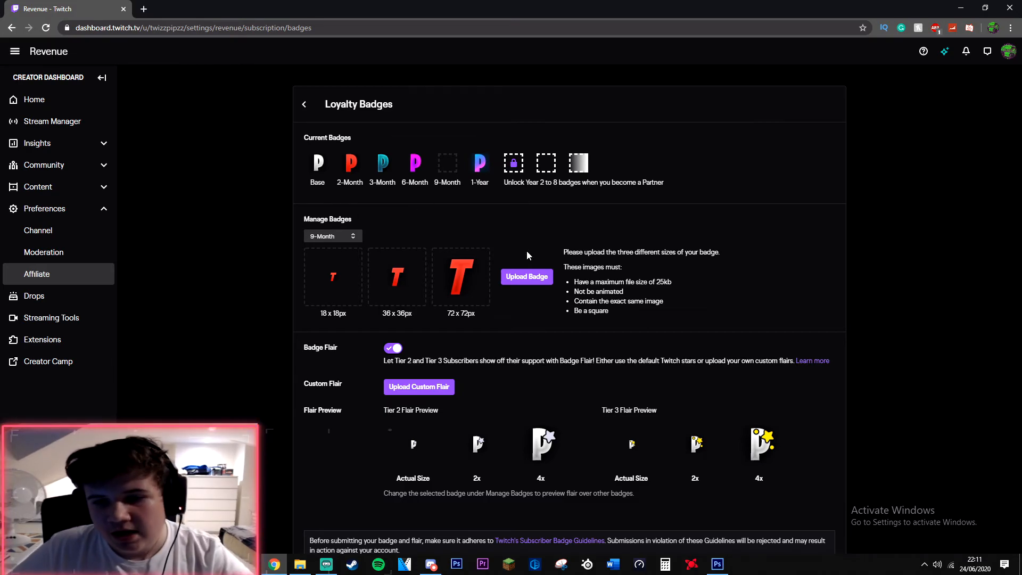
click(526, 276)
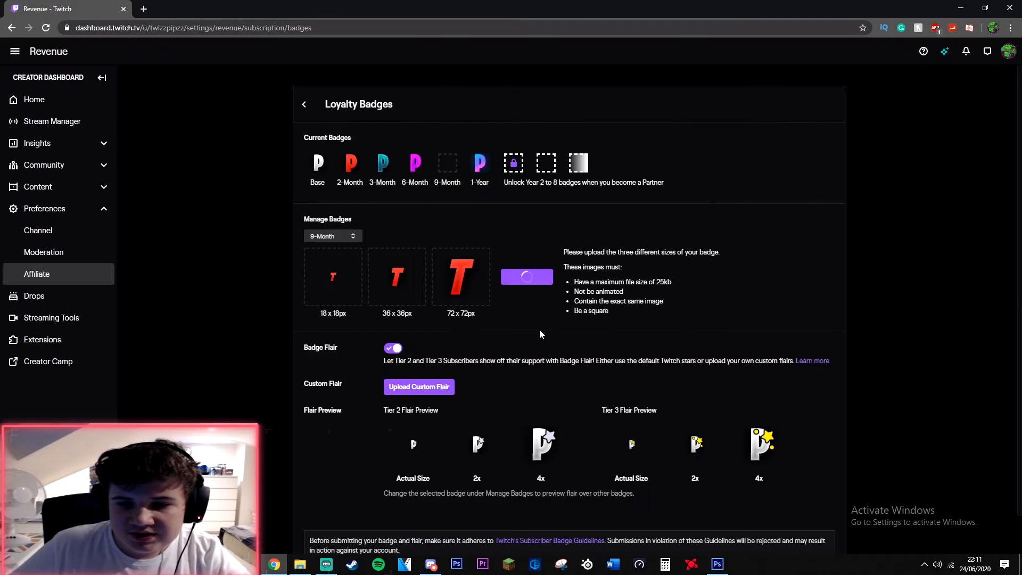